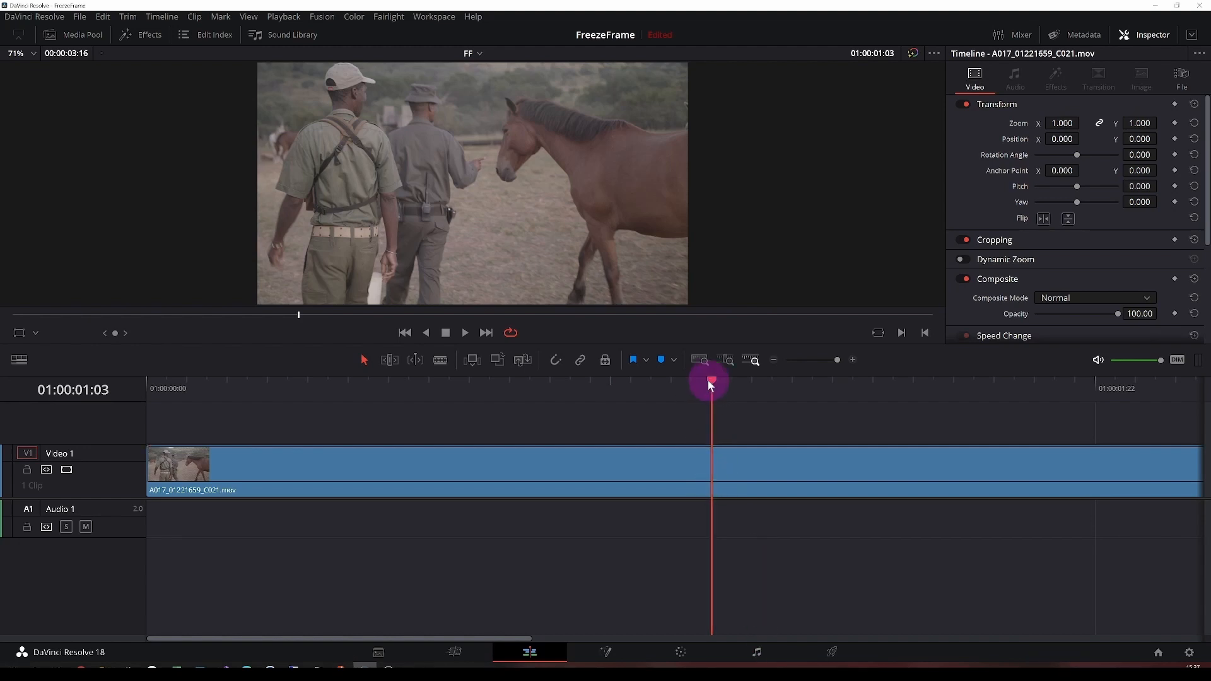
# Step: Scrub the Video 1 clip to settle on the frame at 01:00:01:04
pyautogui.moveTo(710, 381); pyautogui.dragTo(651, 381)
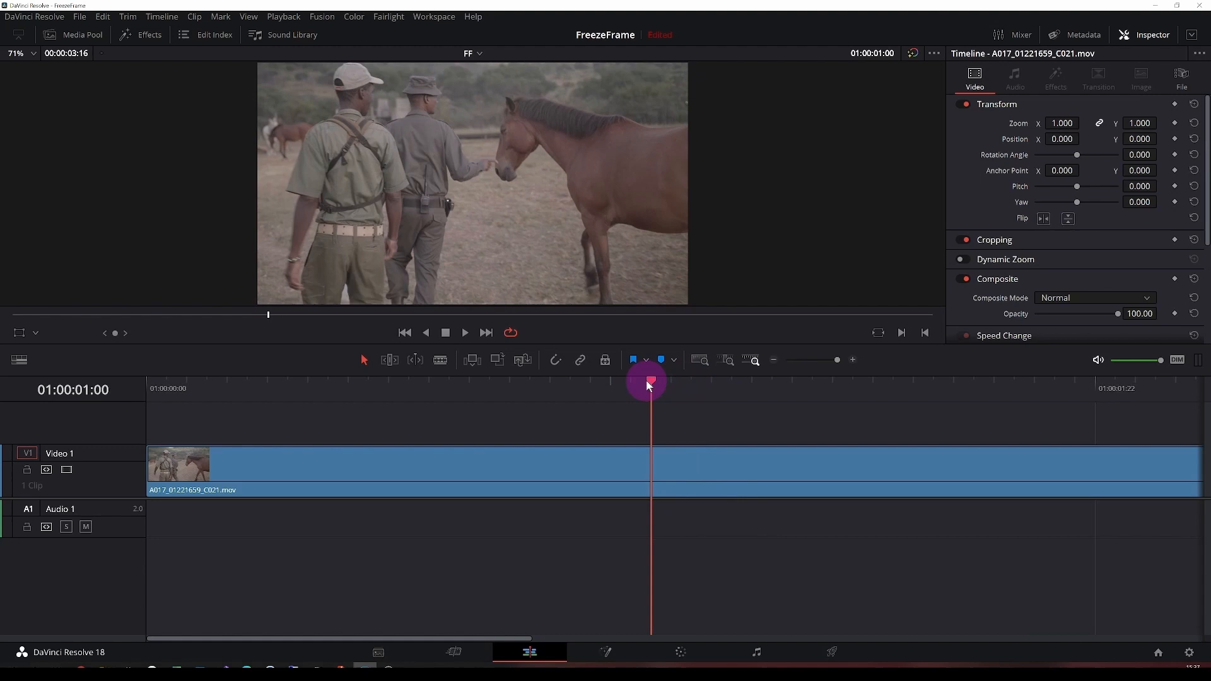
pyautogui.moveTo(650, 382); pyautogui.dragTo(712, 382)
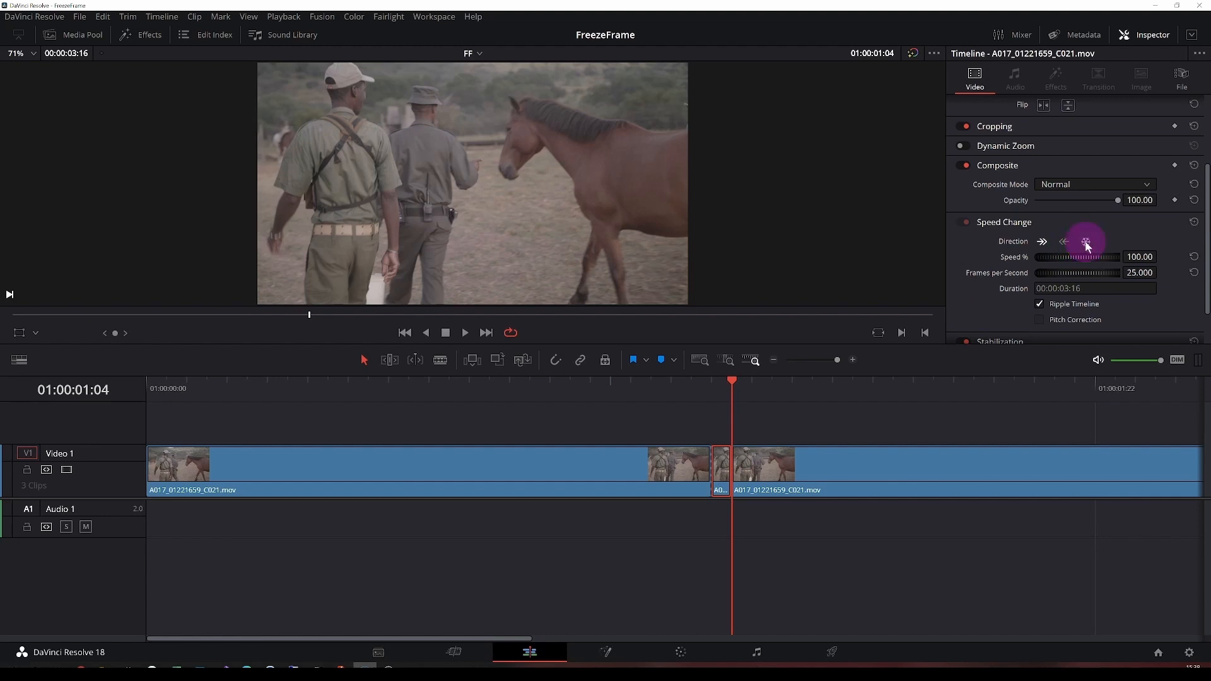
# Step: Set the short middle piece to Freeze Frame and stretch it longer on the timeline
pyautogui.click(1085, 241)
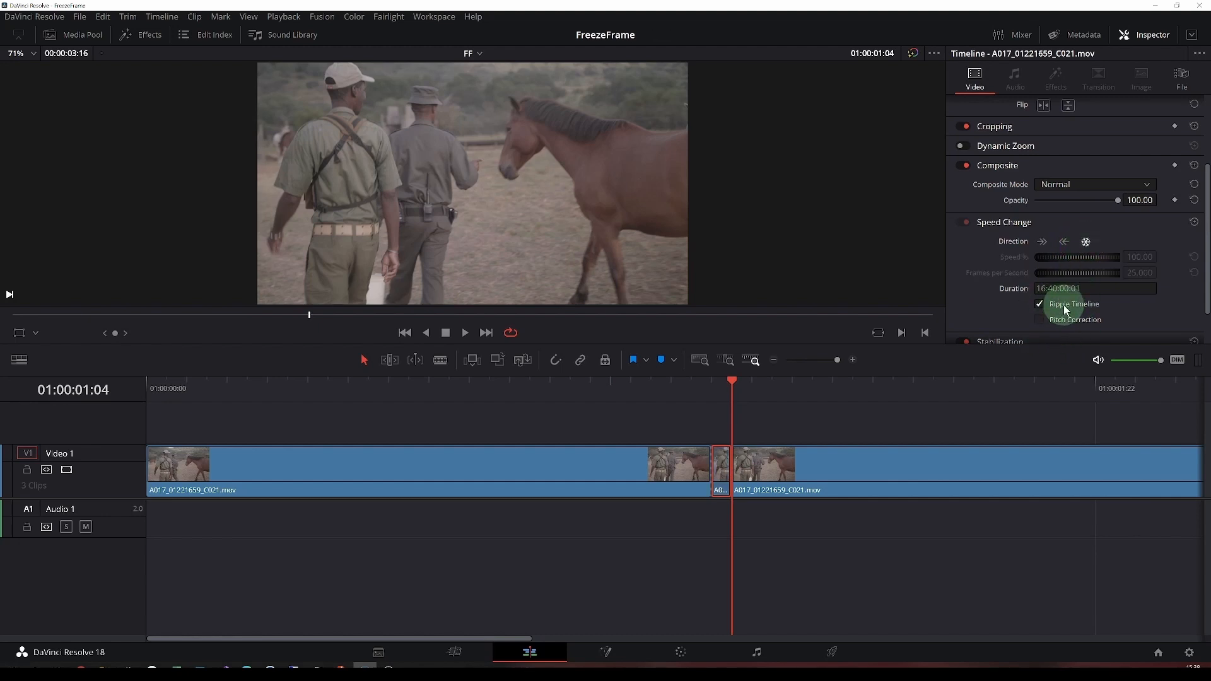
pyautogui.click(1073, 303)
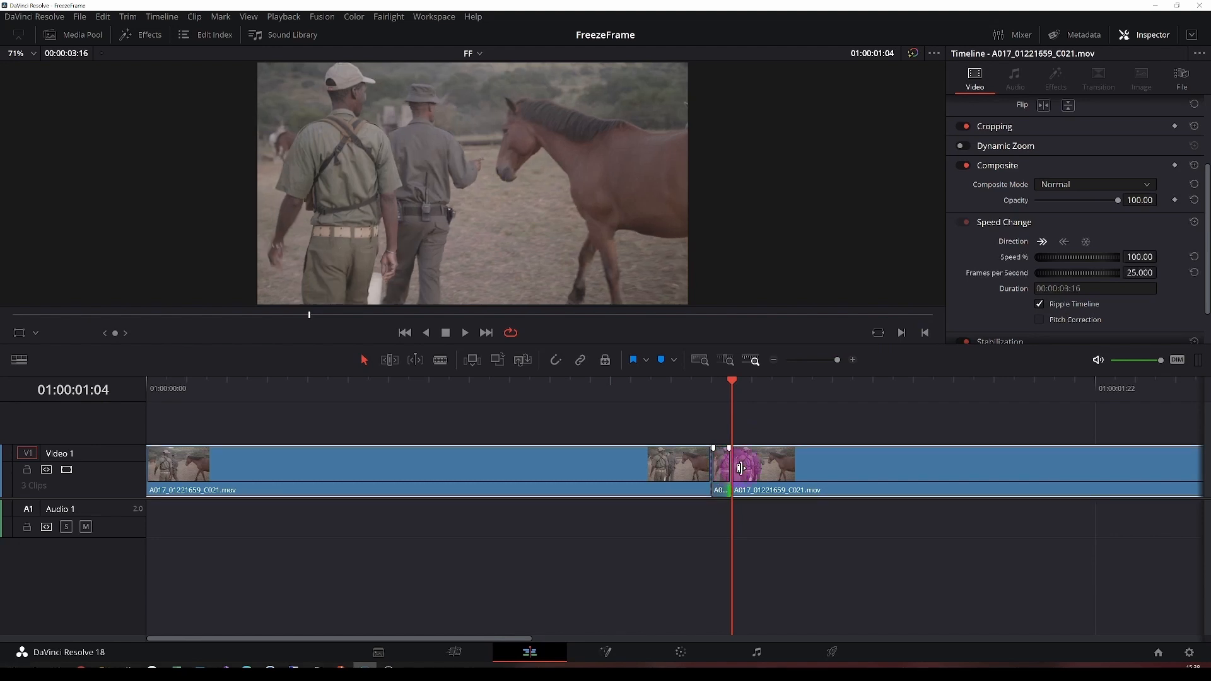
pyautogui.moveTo(728, 463); pyautogui.dragTo(949, 464)
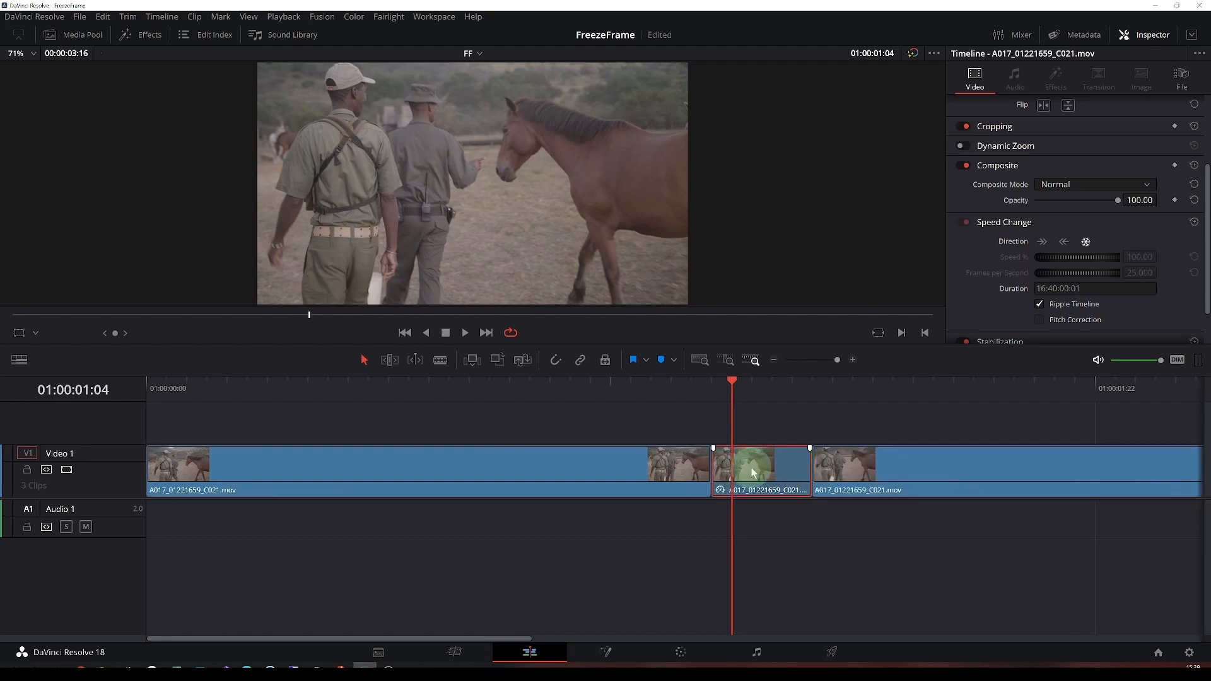
# Step: Change the freeze-frame clip's duration to 25 frames
pyautogui.rightClick(753, 471)
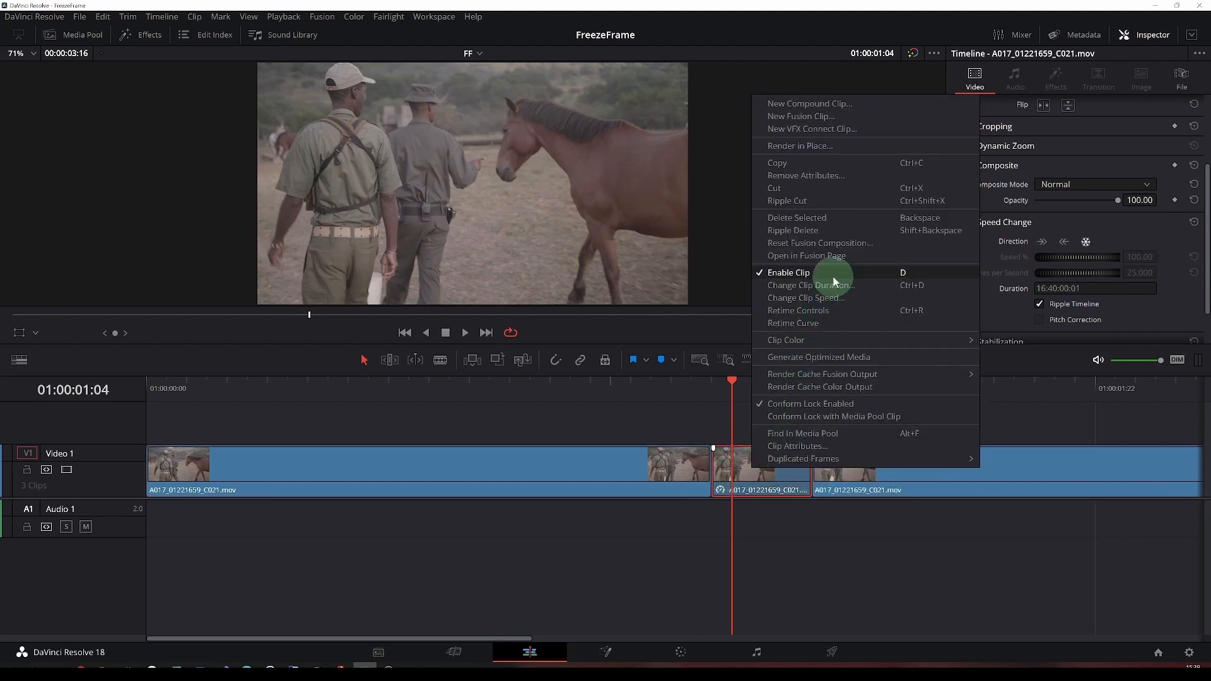
pyautogui.click(805, 285)
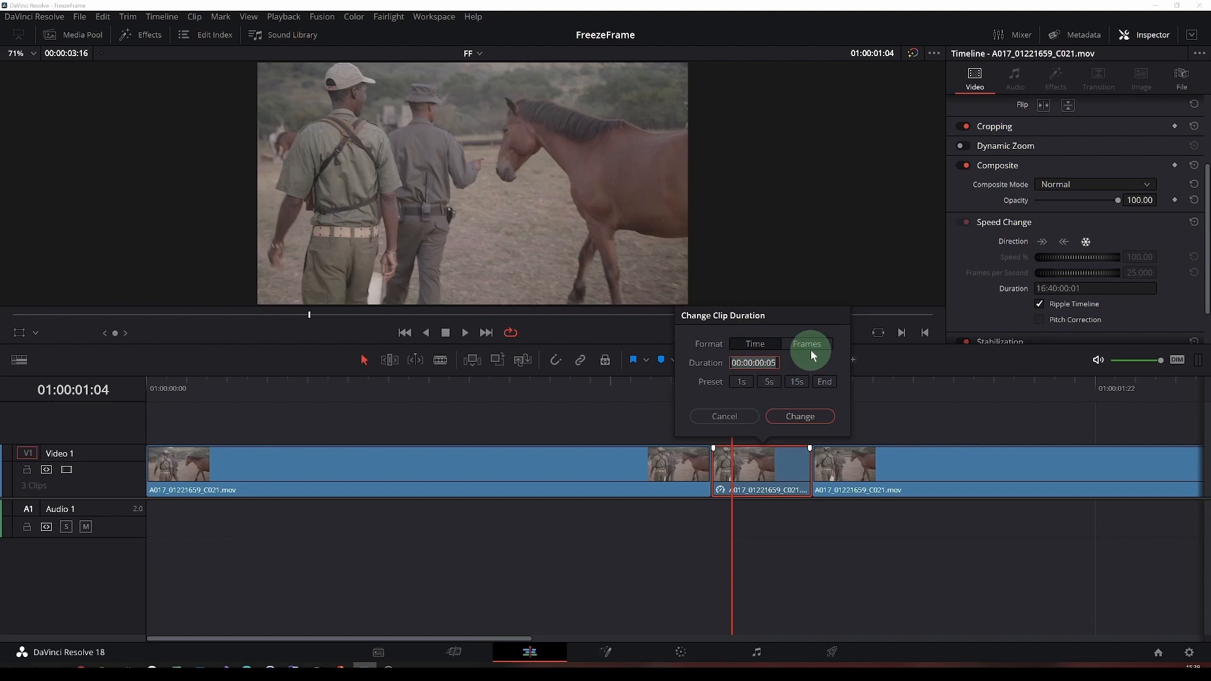
pyautogui.click(805, 343)
pyautogui.write('25')
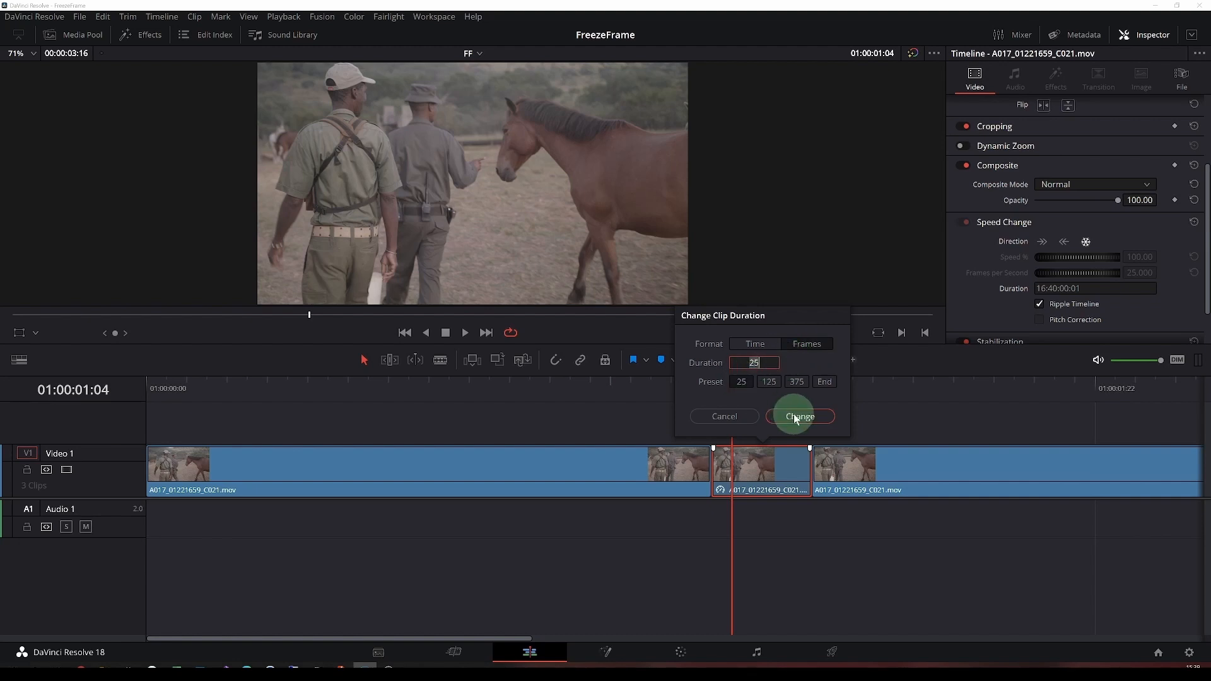
pyautogui.click(799, 416)
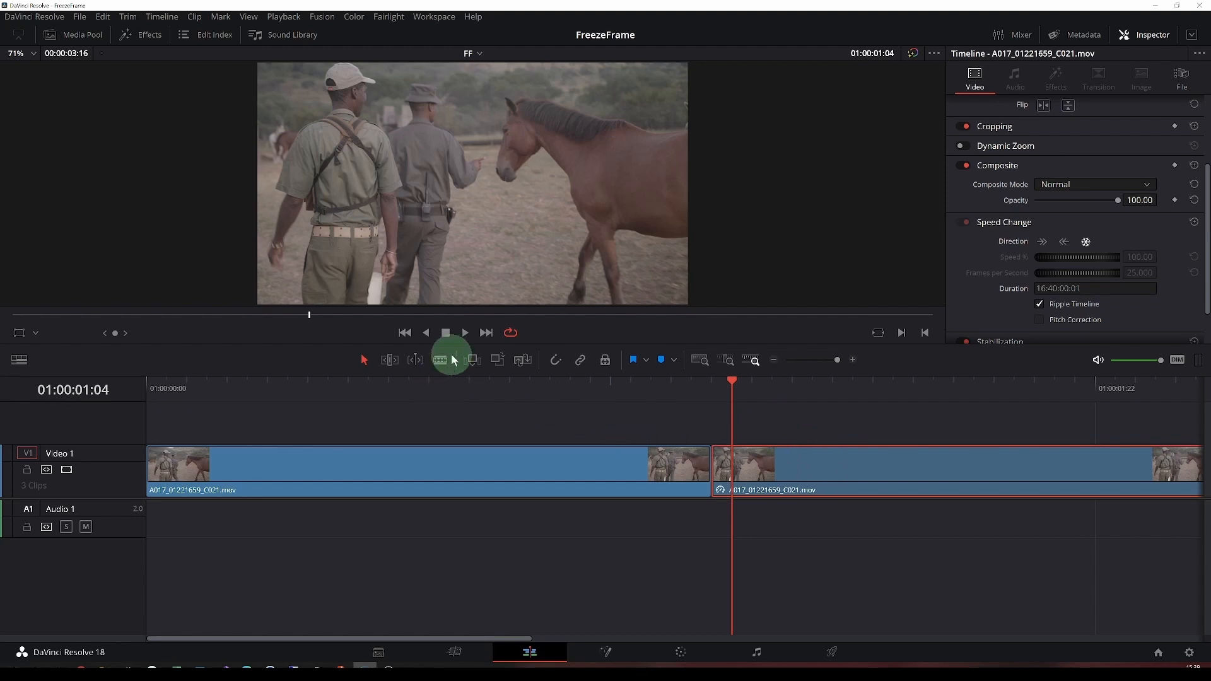
# Step: Fit the timeline view and open the freeze-frame clip on the Fusion page
pyautogui.click(464, 332)
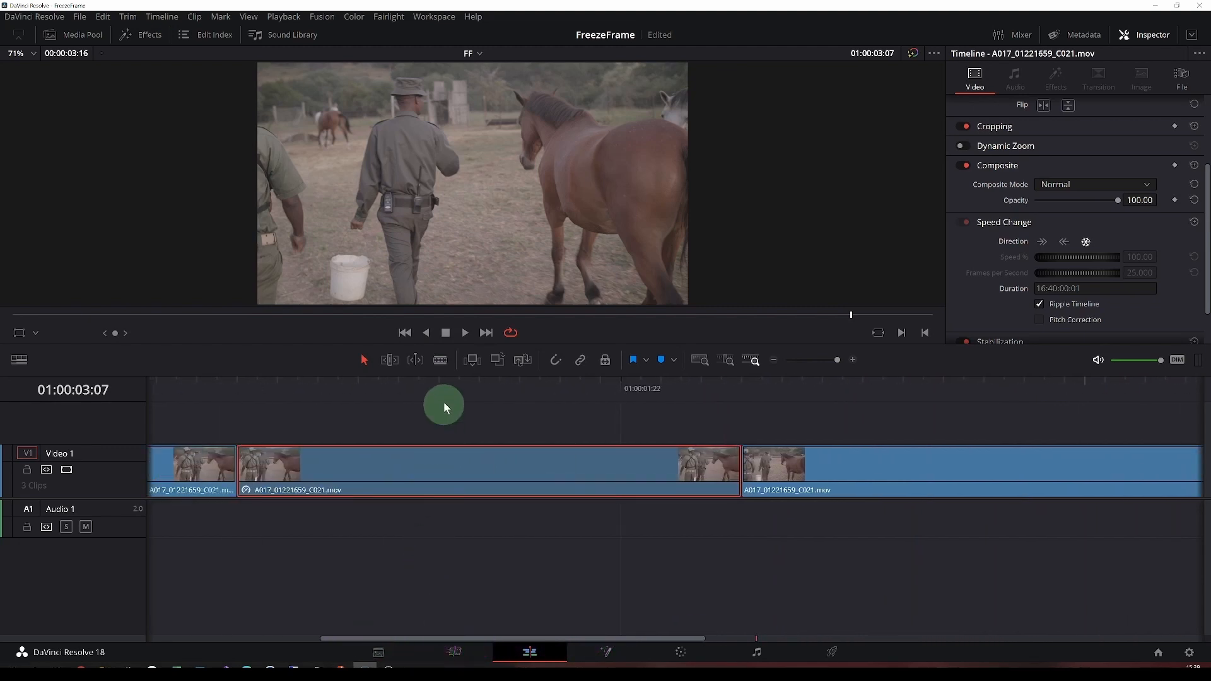
pyautogui.click(461, 451)
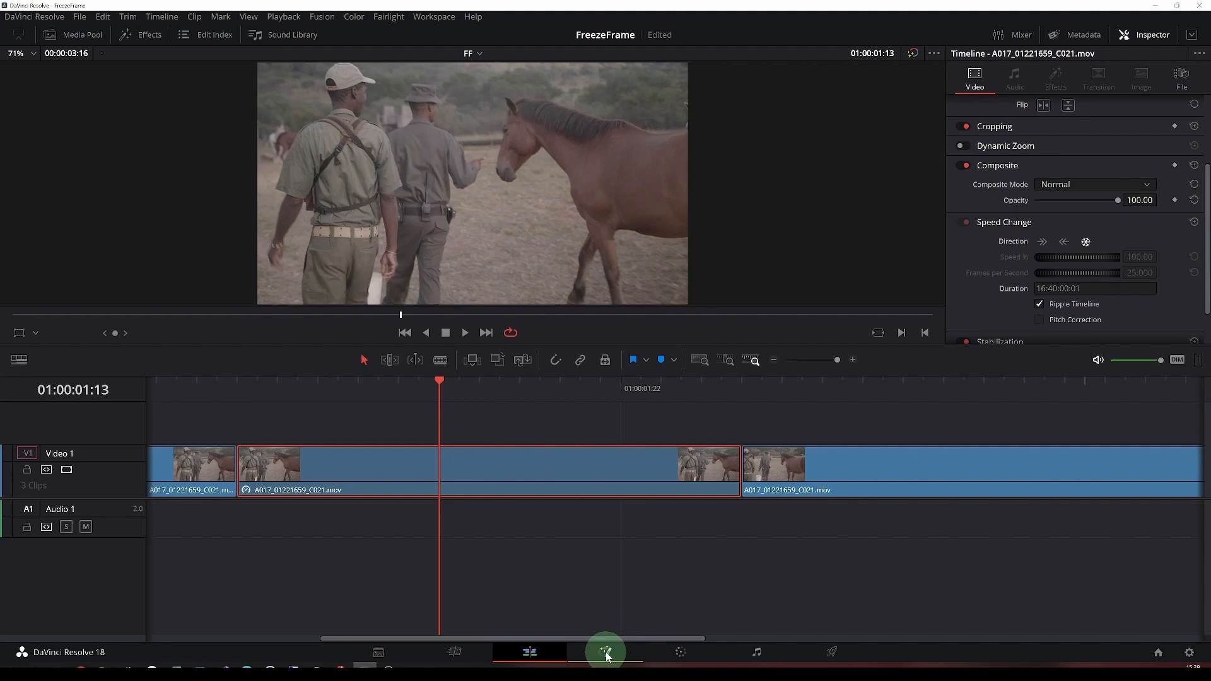
pyautogui.click(604, 651)
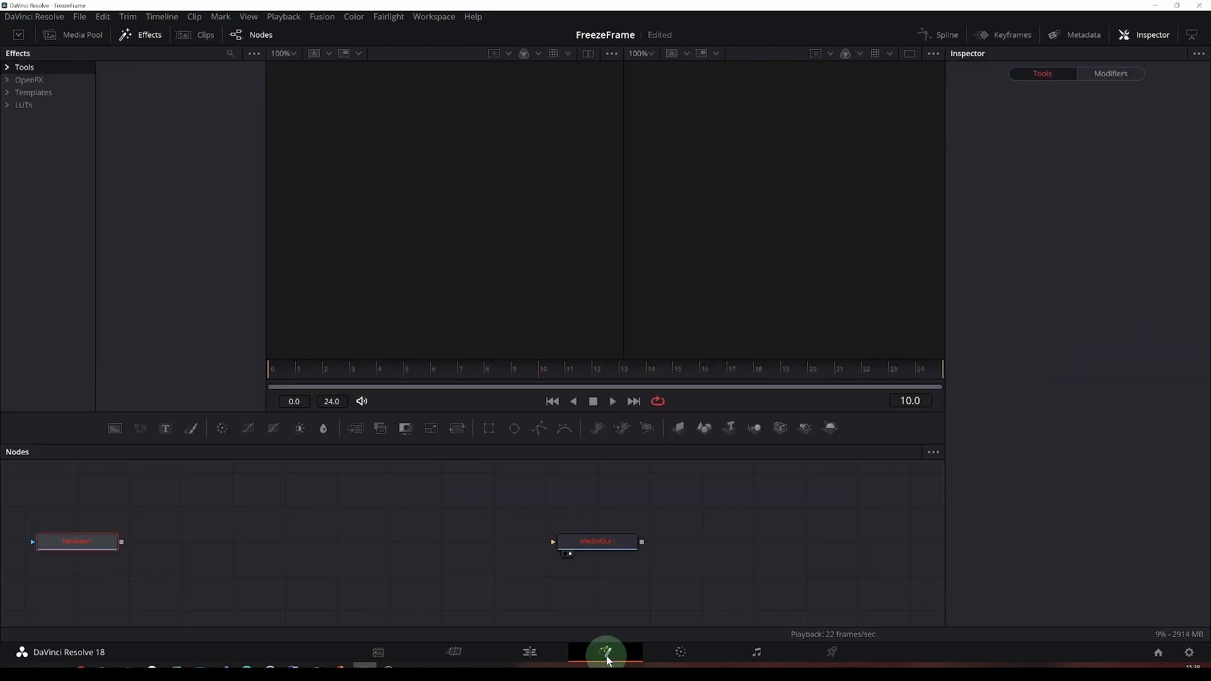
# Step: View MediaOut, add Film Grain from Effects > Tools, and search for CameraShake
pyautogui.click(77, 541)
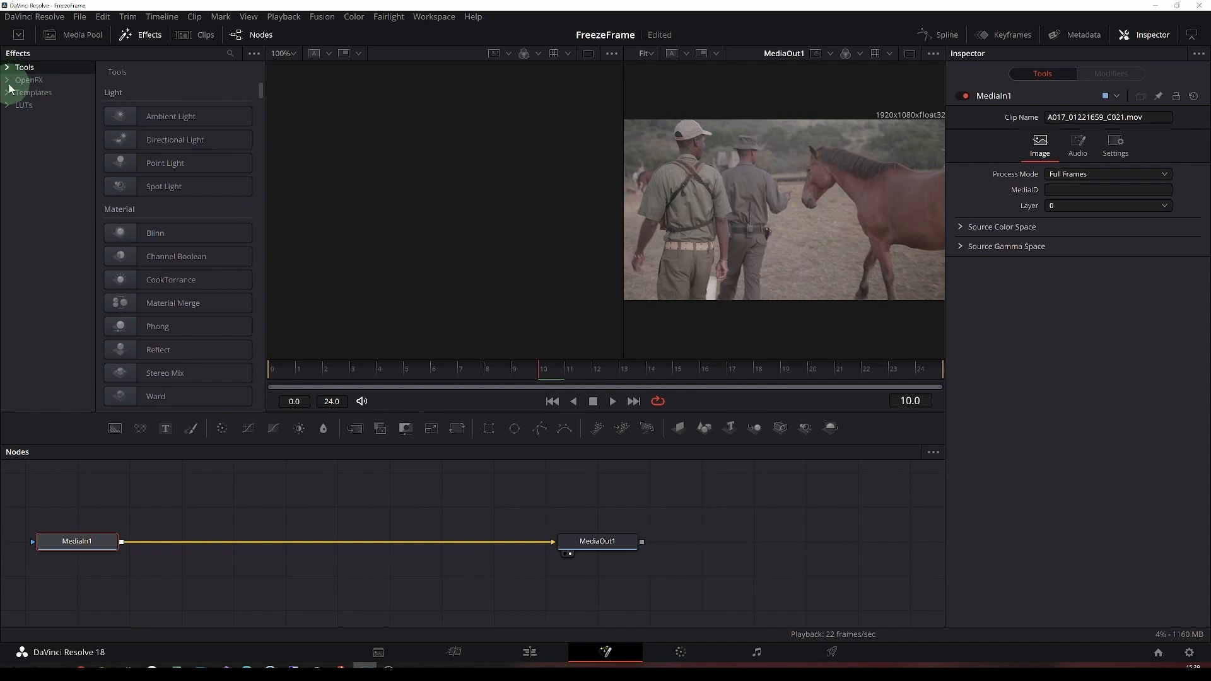
pyautogui.click(30, 79)
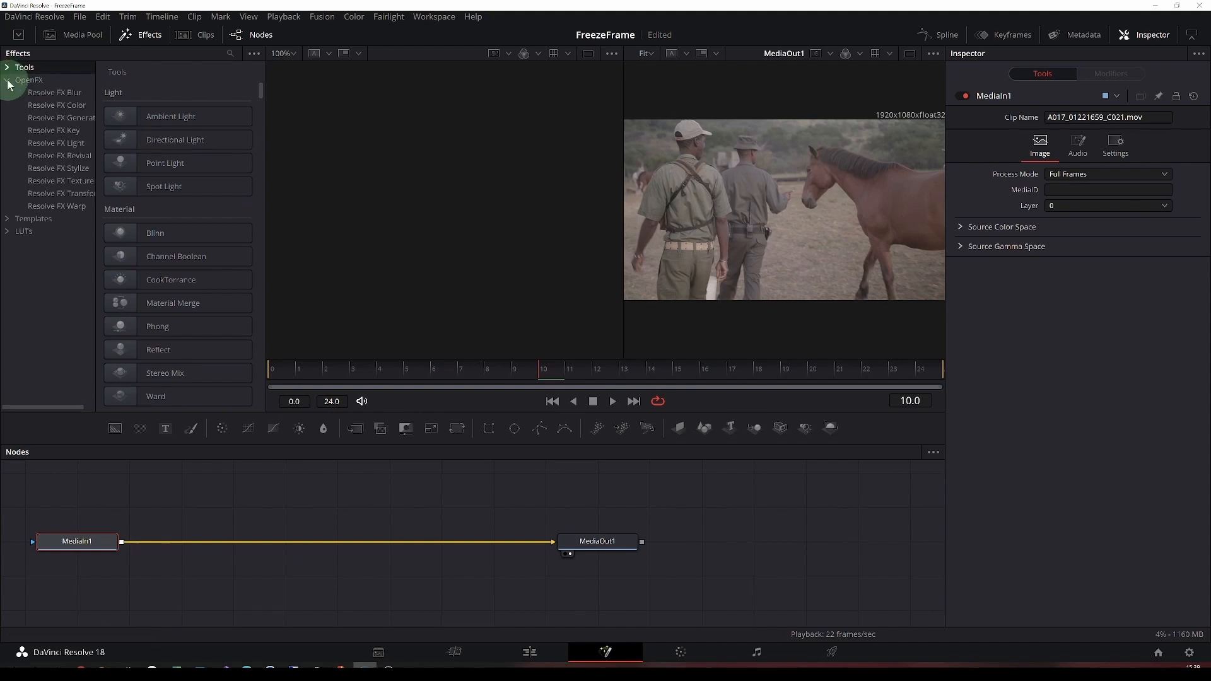
pyautogui.click(24, 67)
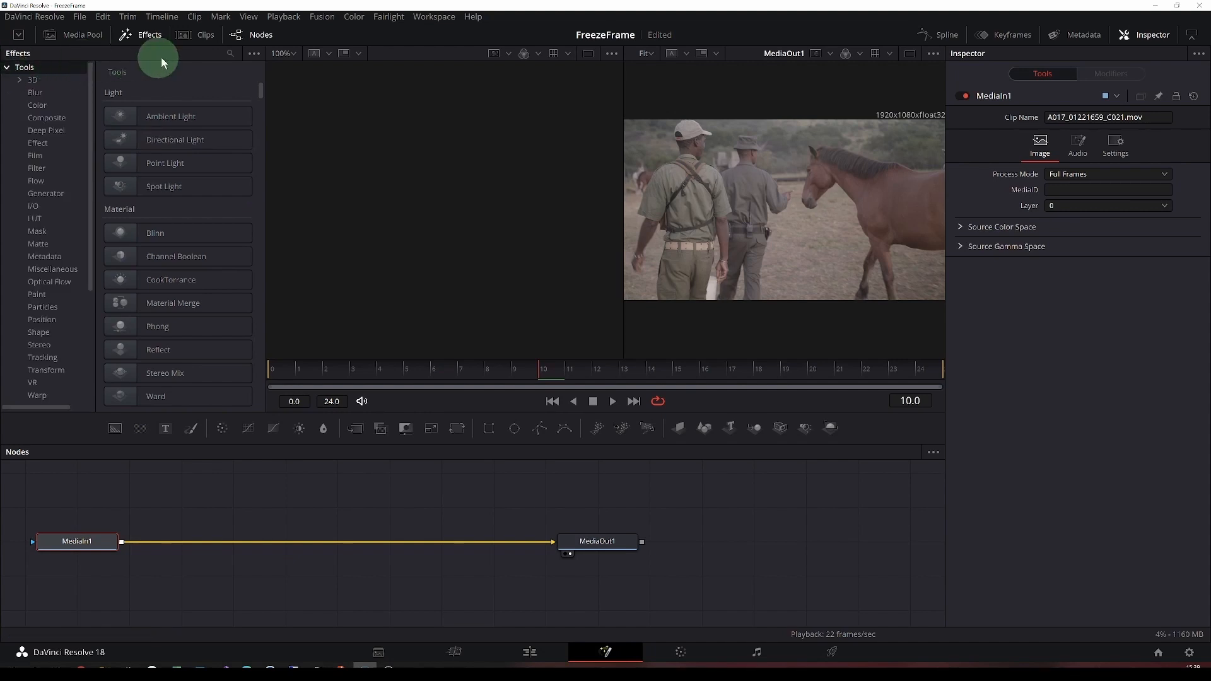
pyautogui.click(229, 53)
pyautogui.write('Fil')
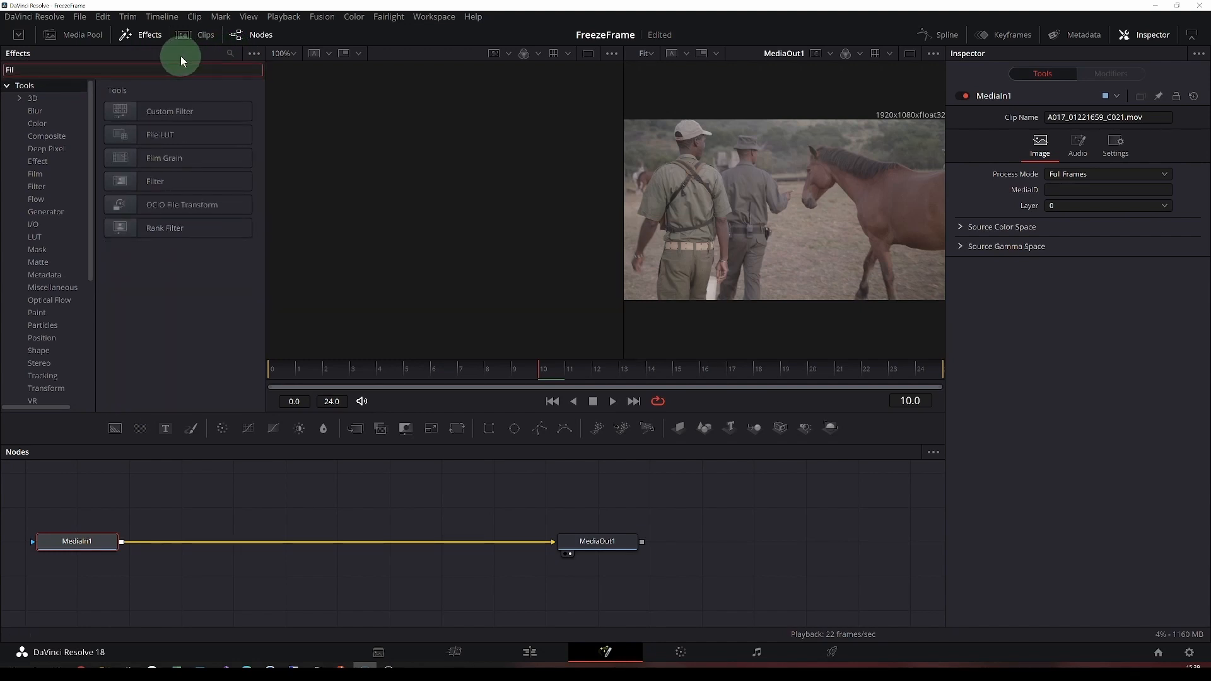
pyautogui.click(164, 158)
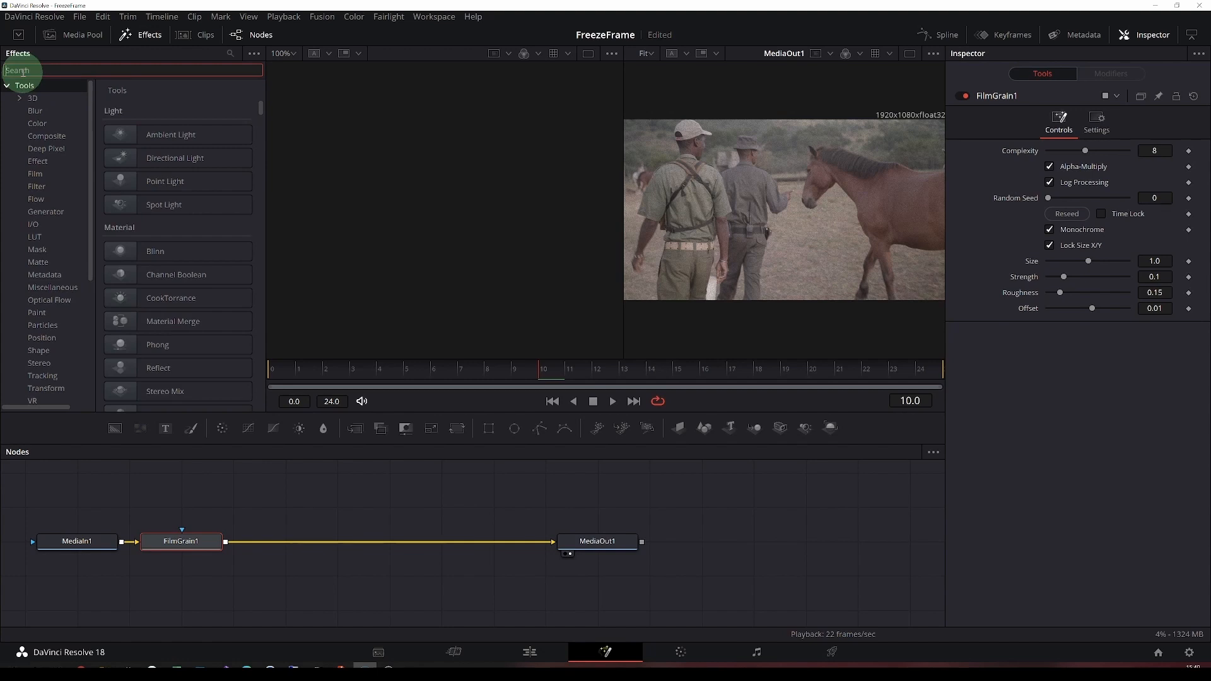
pyautogui.write('cam')
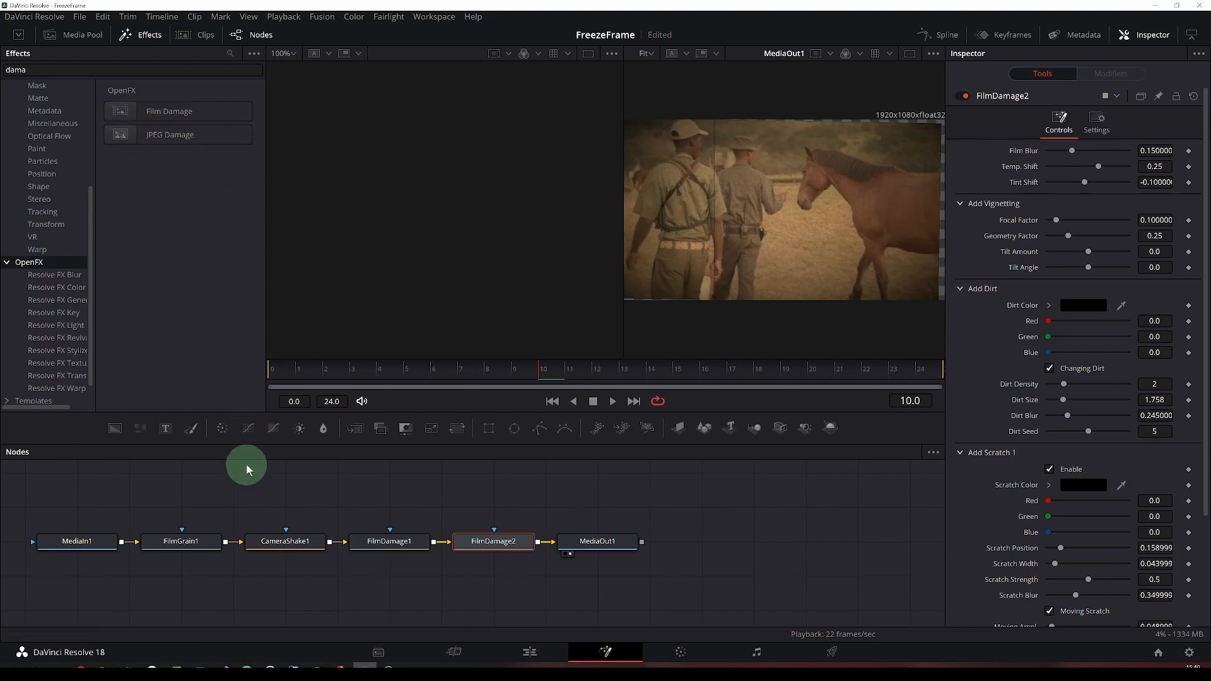
pyautogui.moveTo(455, 427)
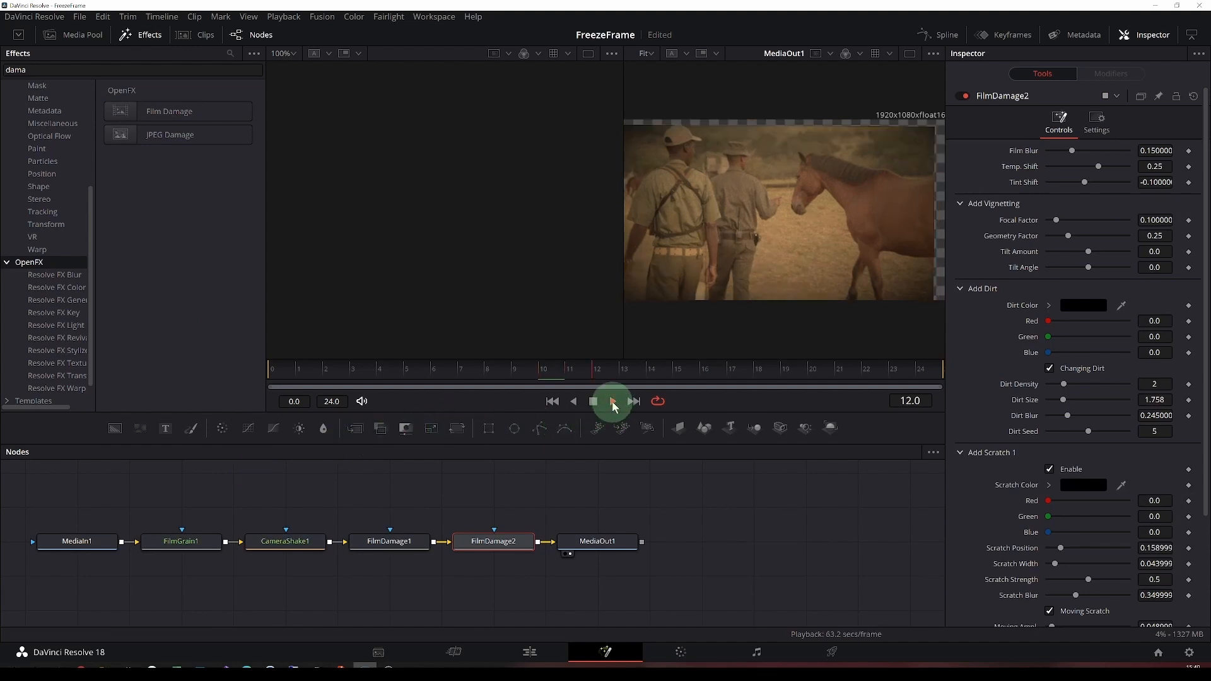
# Step: Play the aged freeze frame in the Fusion viewer, then stop playback
pyautogui.click(611, 401)
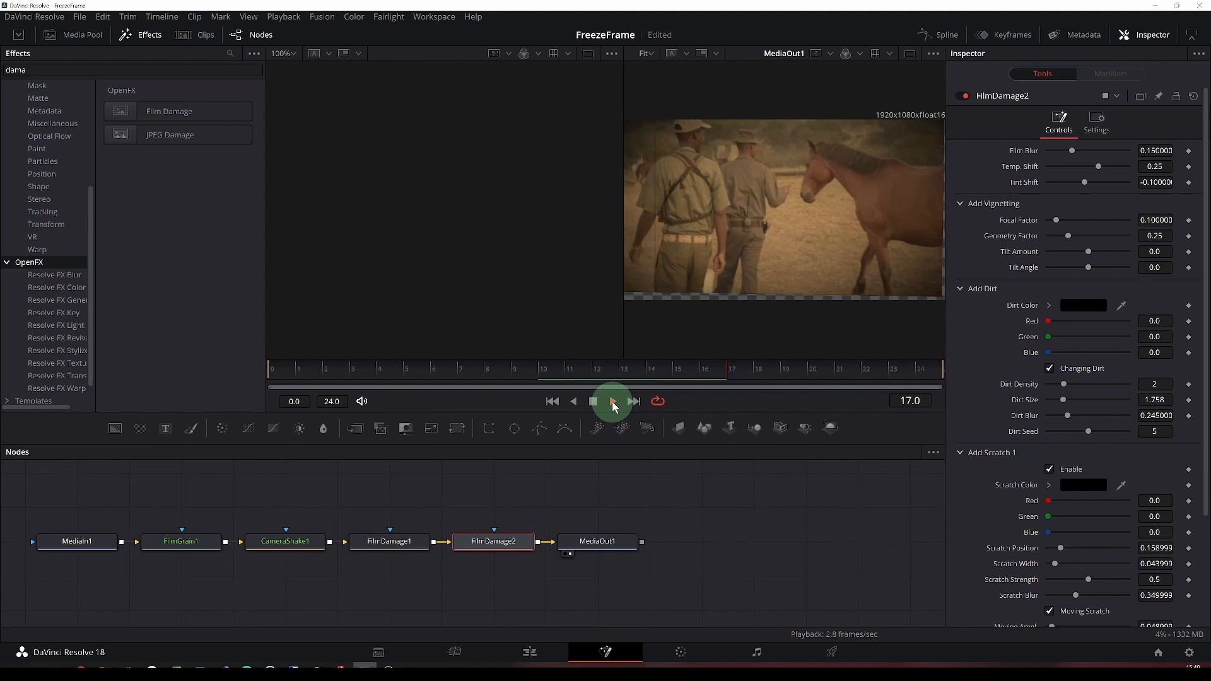
pyautogui.click(612, 401)
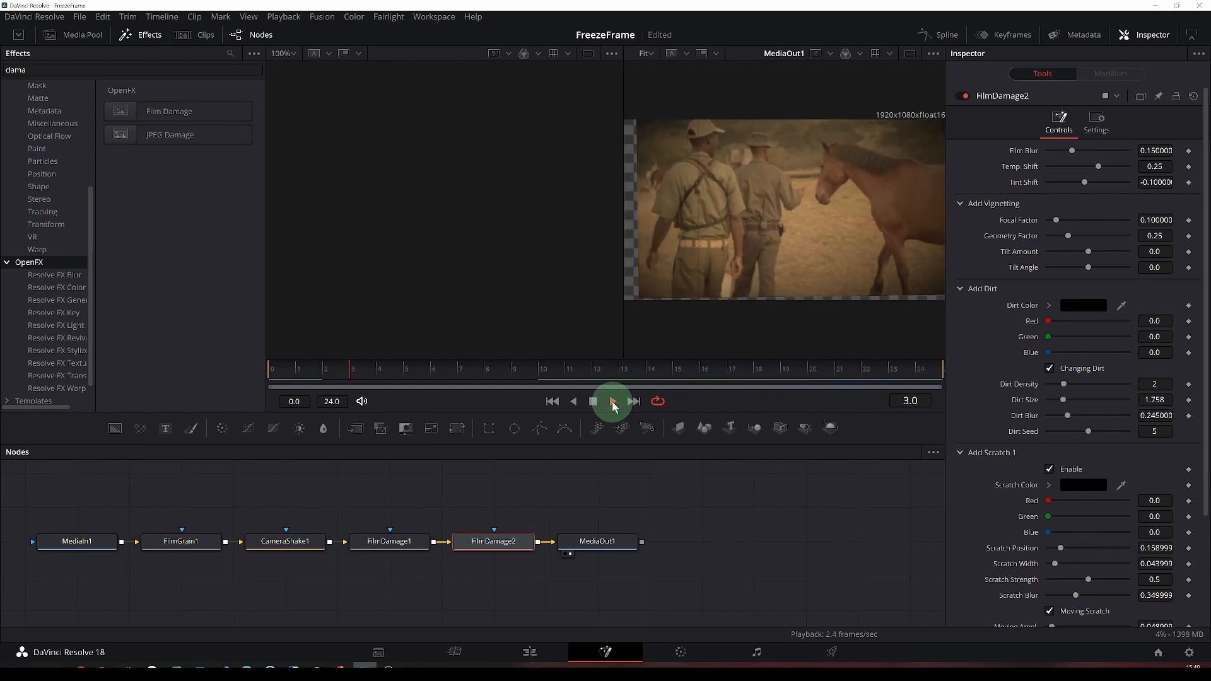
pyautogui.click(611, 401)
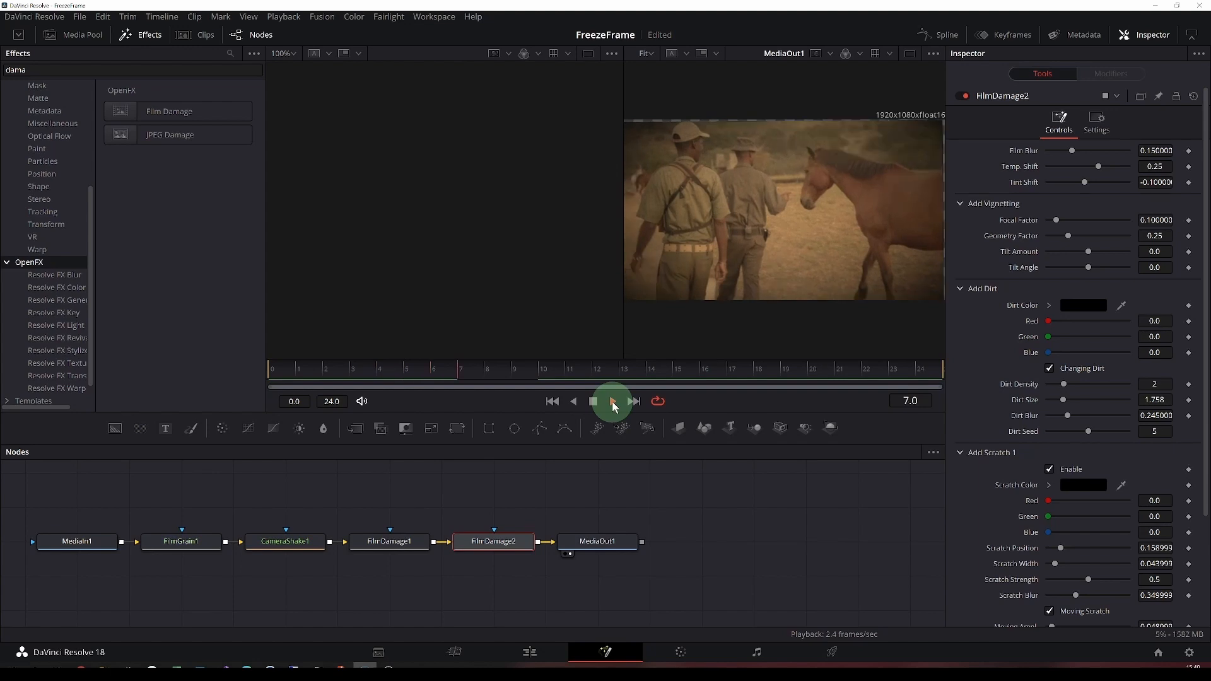
pyautogui.click(611, 401)
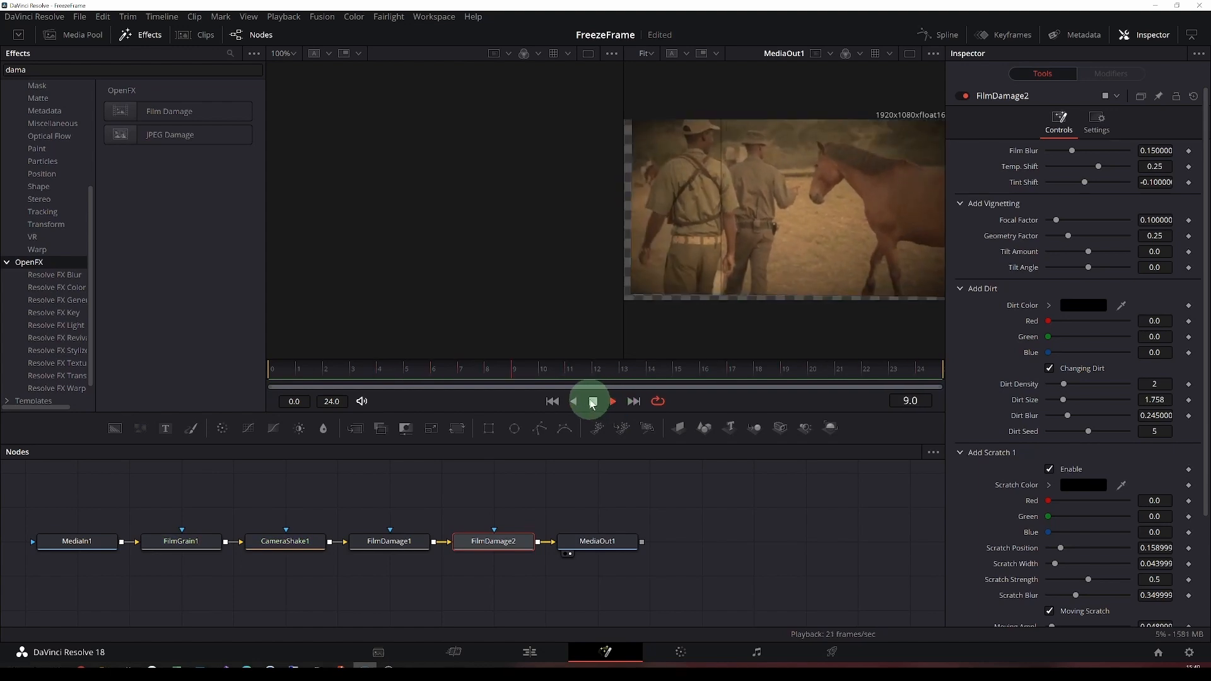
pyautogui.click(591, 401)
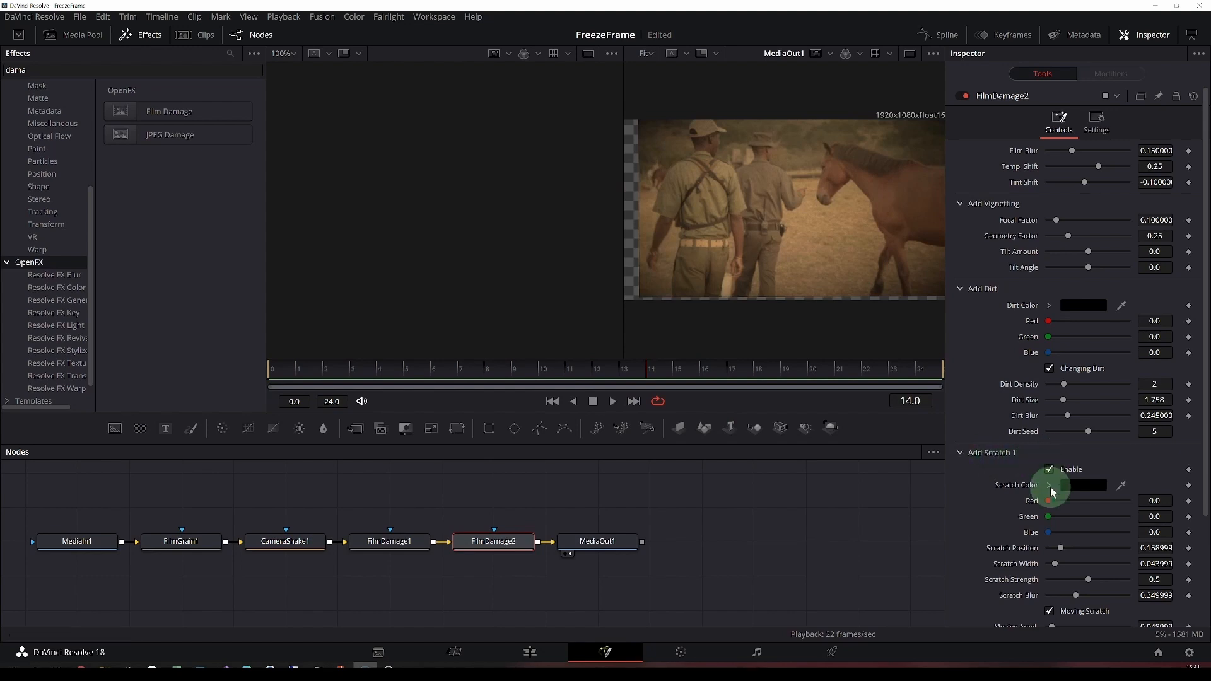
# Step: Enable Scratch 2 on FilmDamage2 and make both Scratch 1 and Scratch 2 white
pyautogui.scroll(-3)
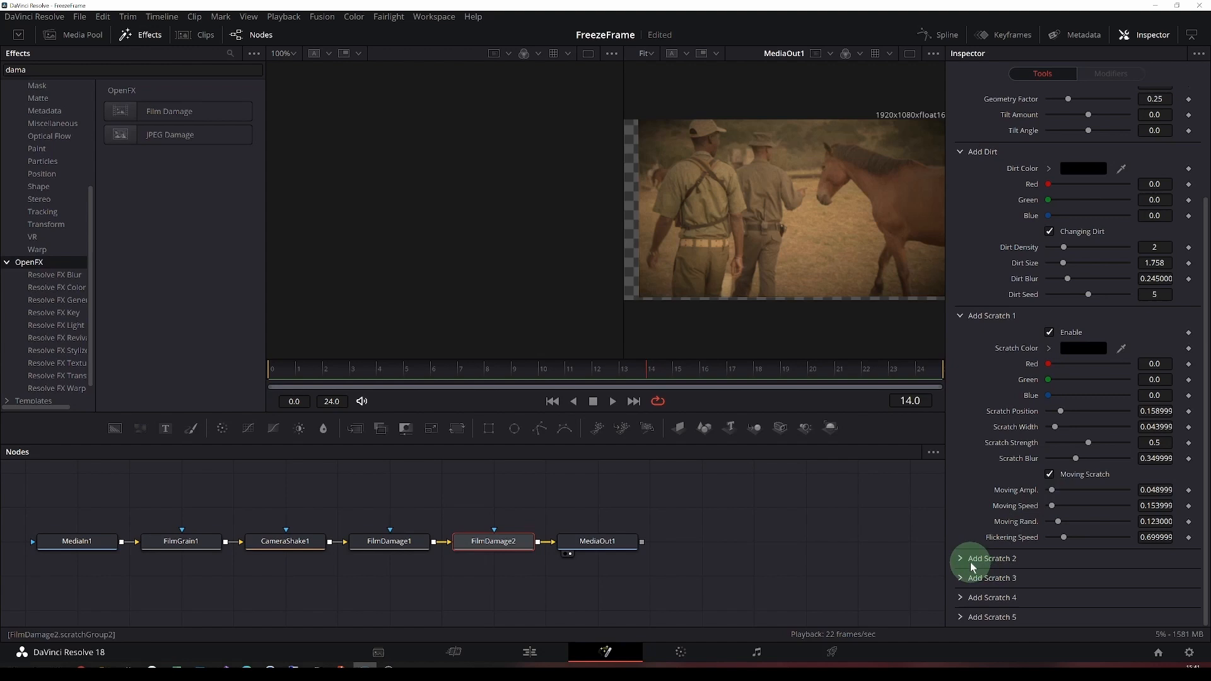
pyautogui.click(991, 557)
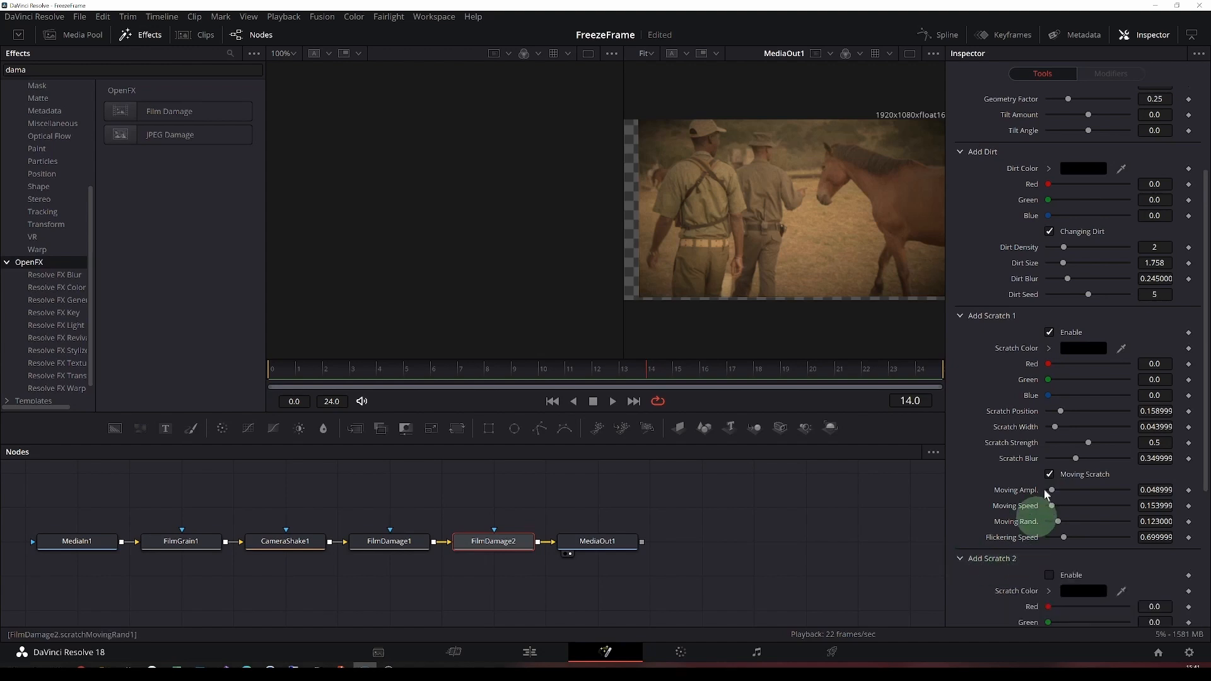
pyautogui.click(1080, 348)
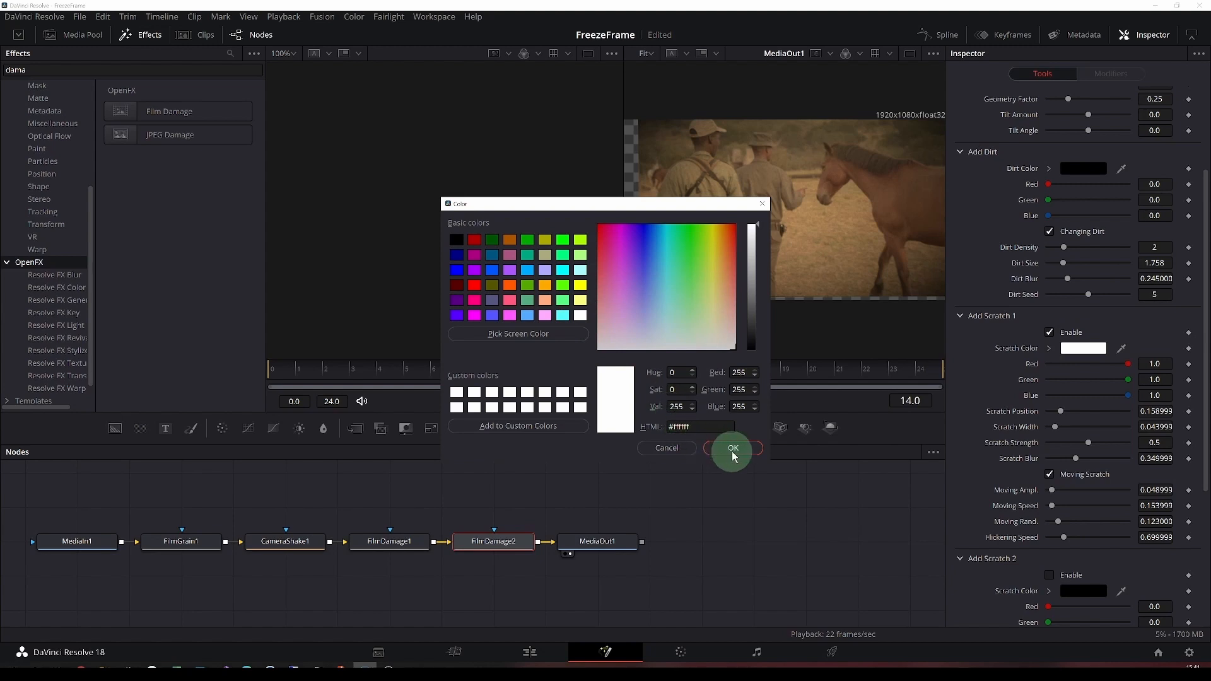
pyautogui.click(731, 448)
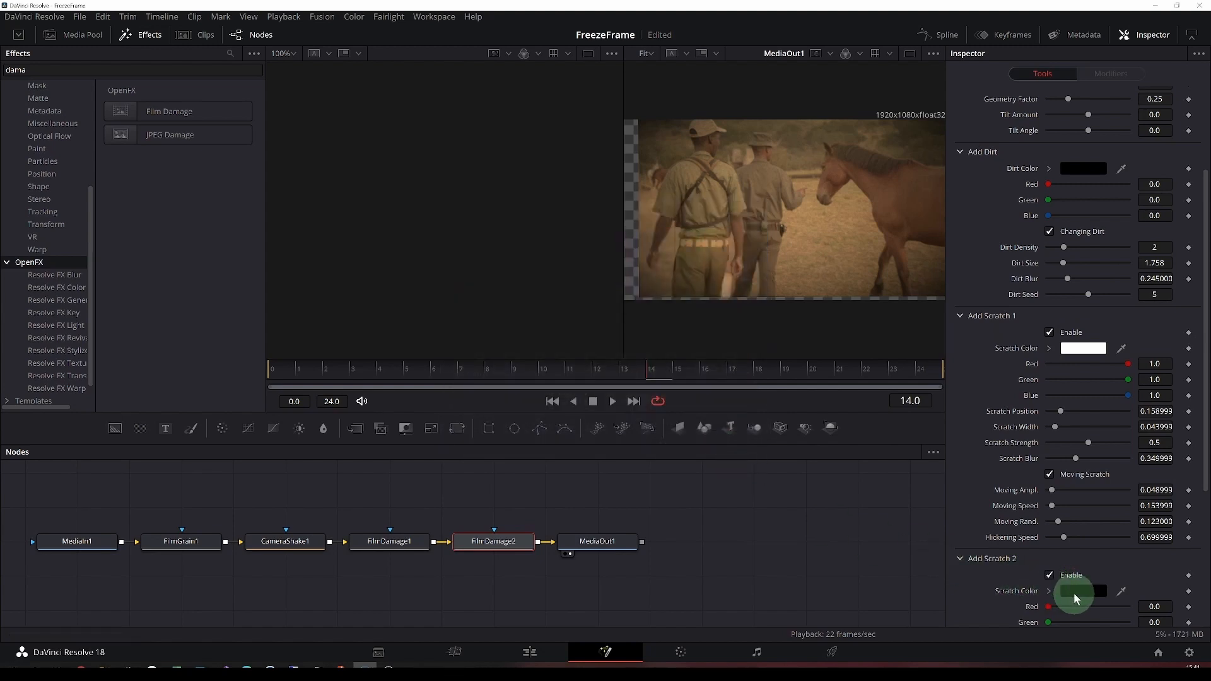
pyautogui.click(1082, 590)
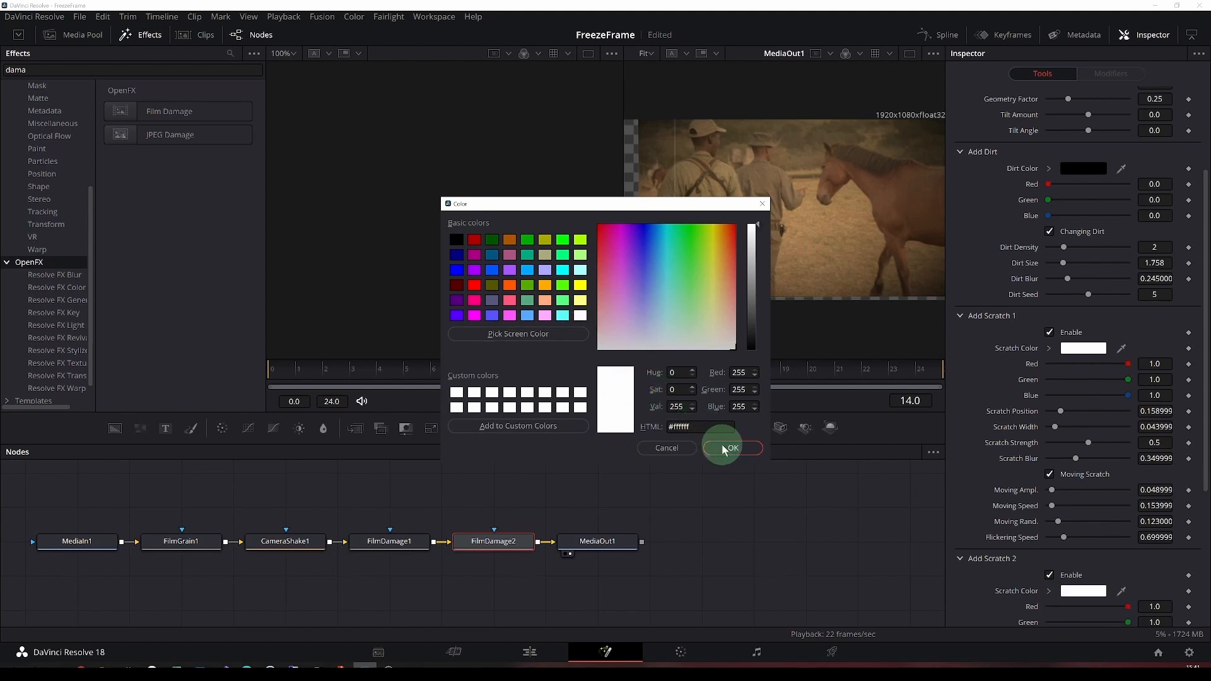
pyautogui.click(729, 447)
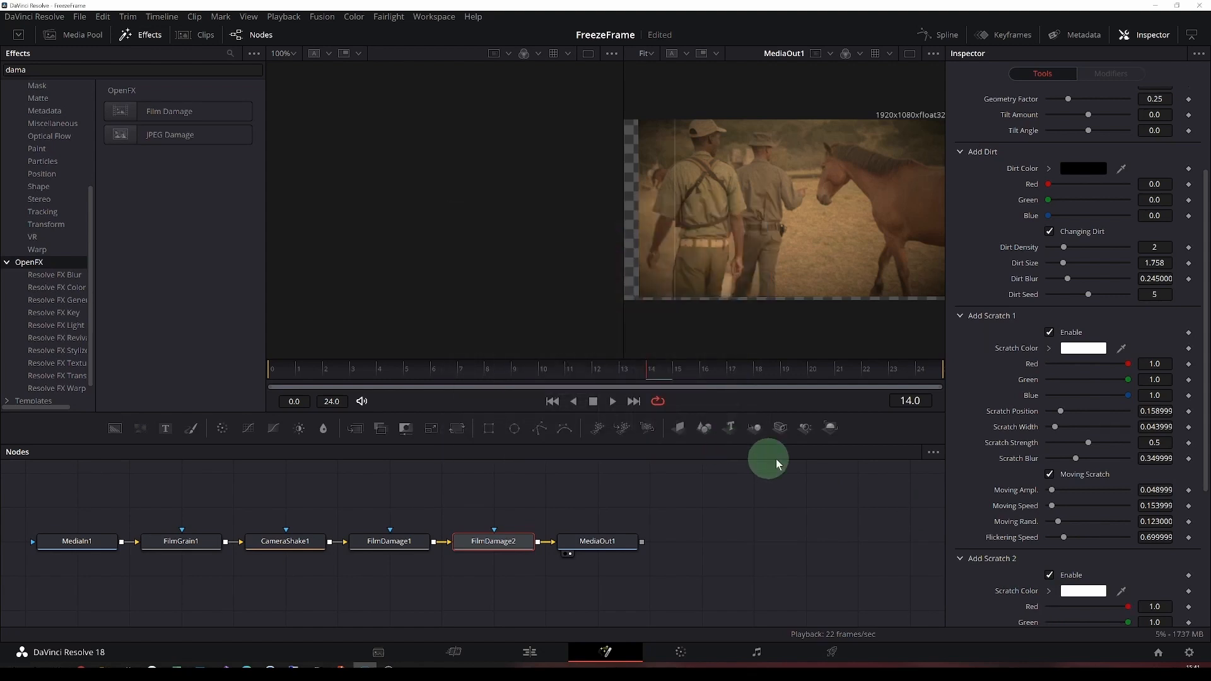
pyautogui.click(389, 540)
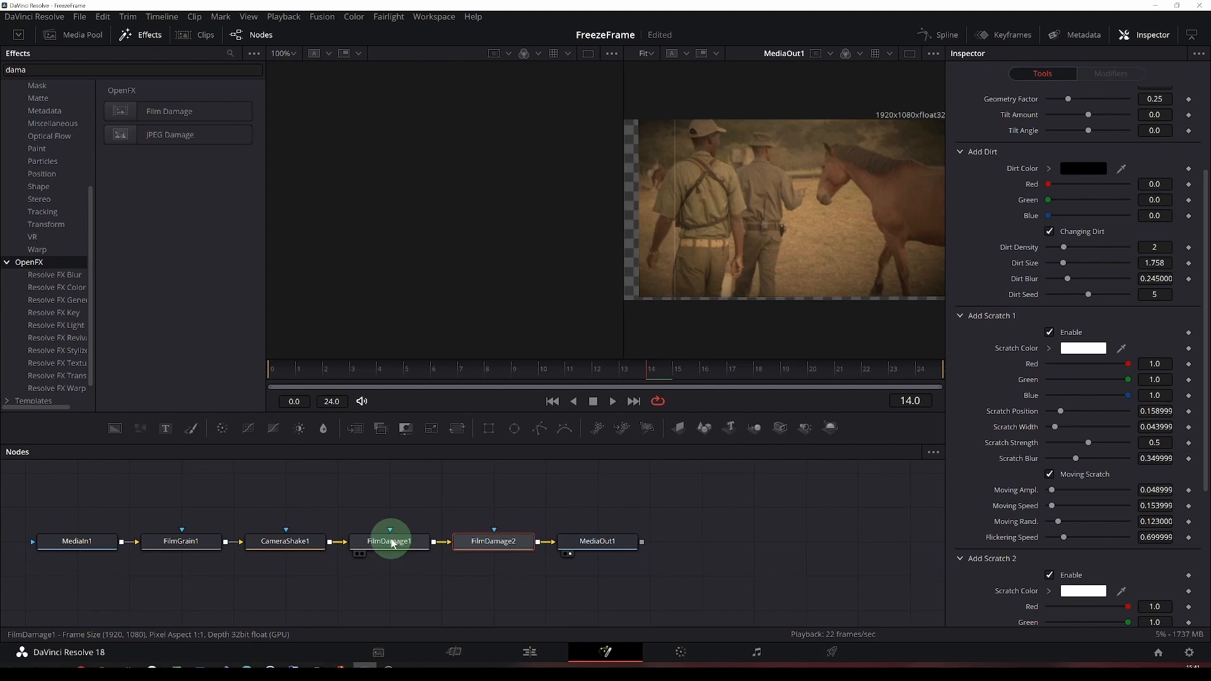
# Step: Delete FilmDamage1 and set CameraShake1 Overall Strength to 0.0 and Speed to 0.055
pyautogui.click(389, 541)
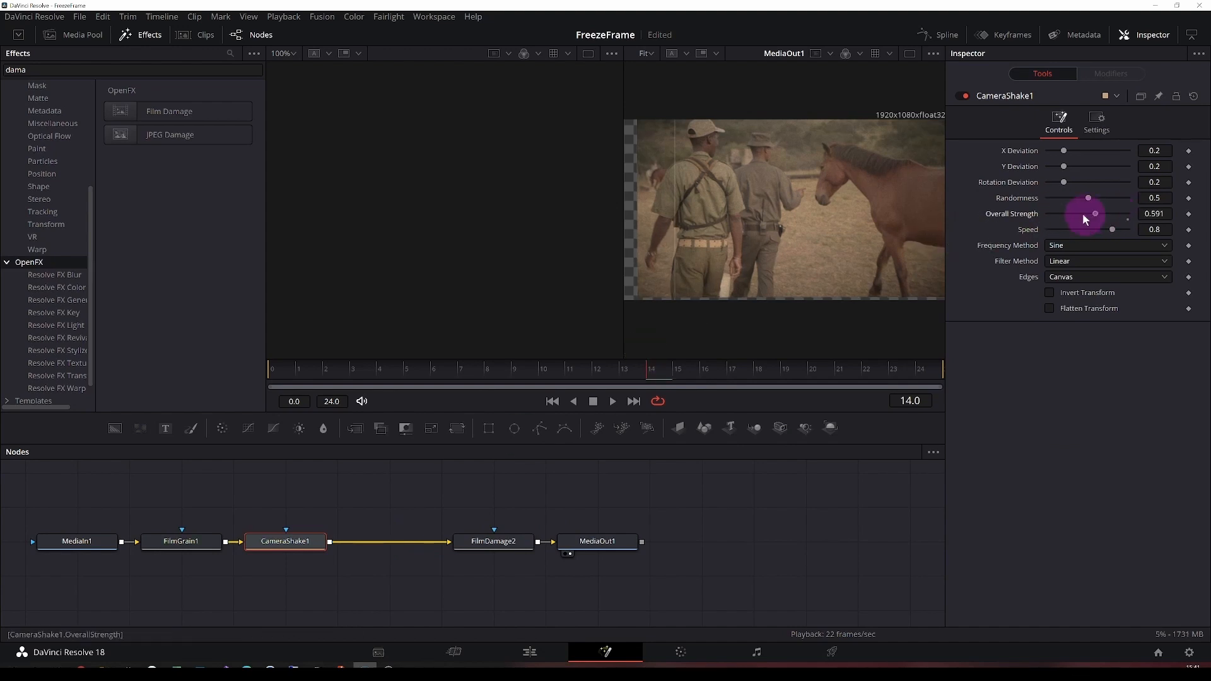
pyautogui.moveTo(1094, 213); pyautogui.dragTo(1048, 213)
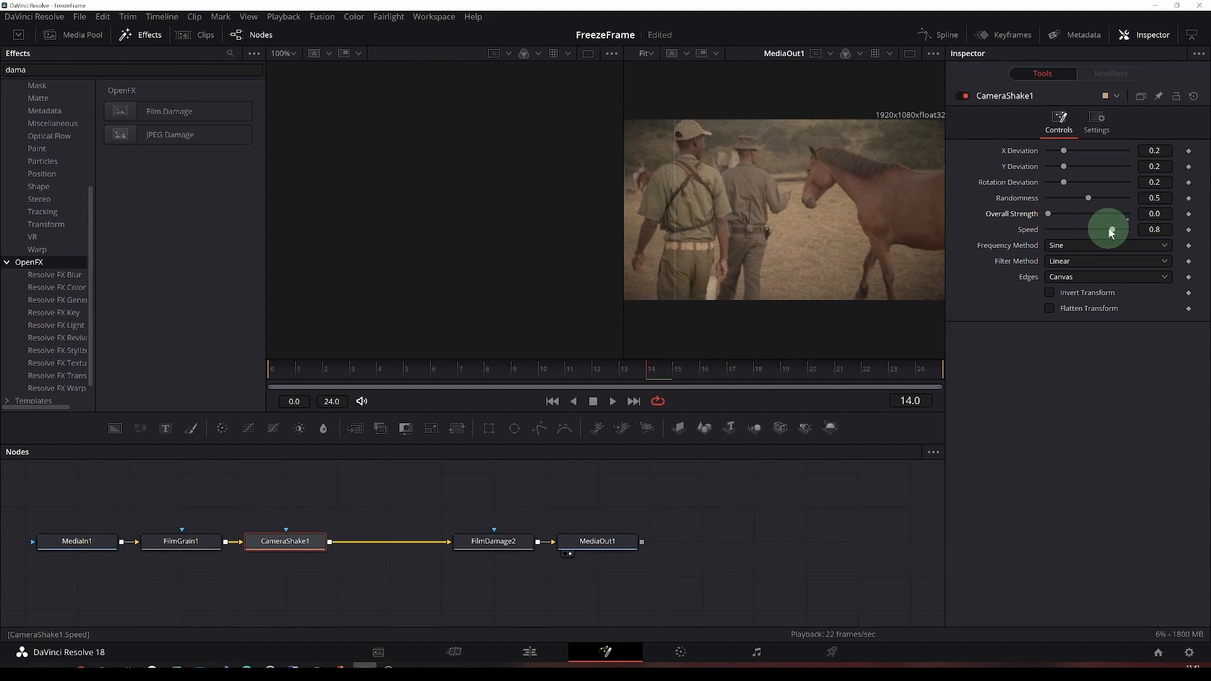
pyautogui.moveTo(1108, 229); pyautogui.dragTo(1049, 229)
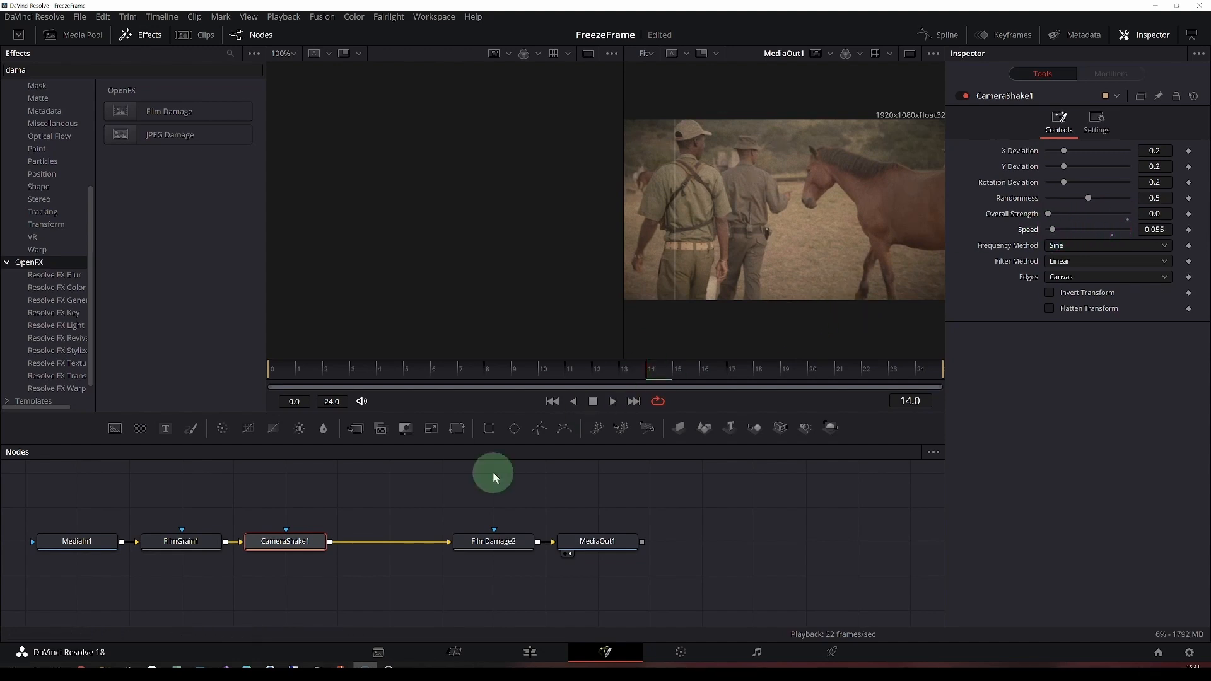
pyautogui.click(181, 540)
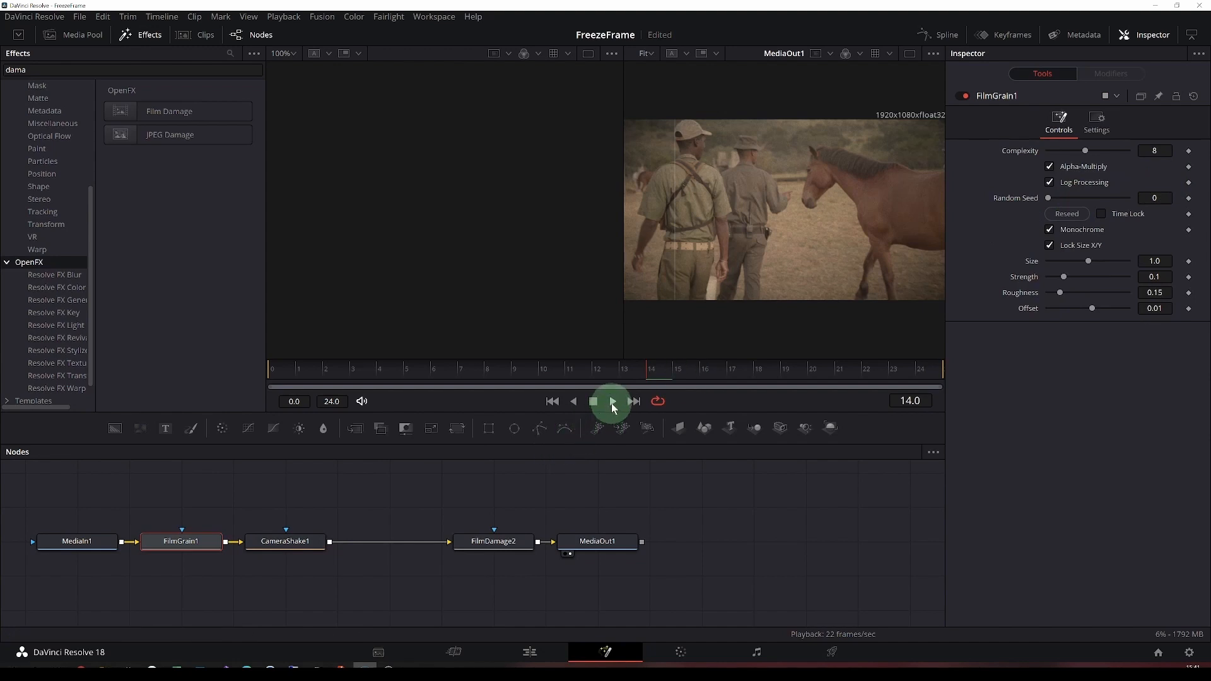
pyautogui.click(610, 401)
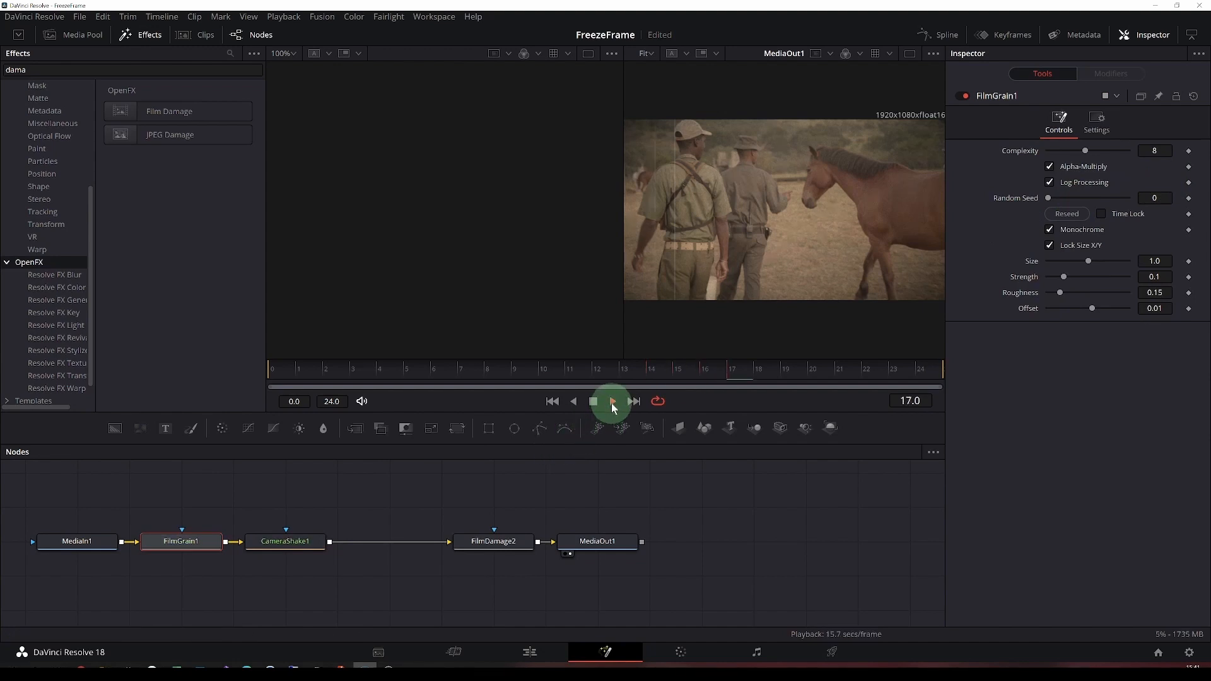
pyautogui.click(609, 401)
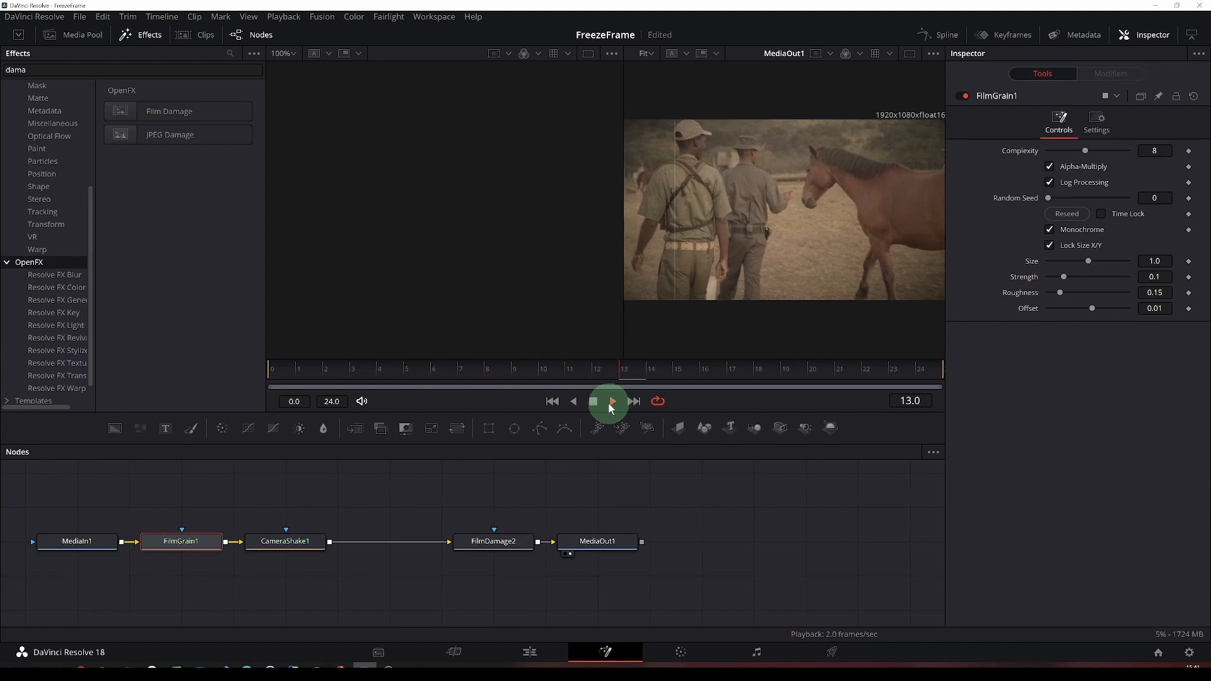
pyautogui.click(609, 401)
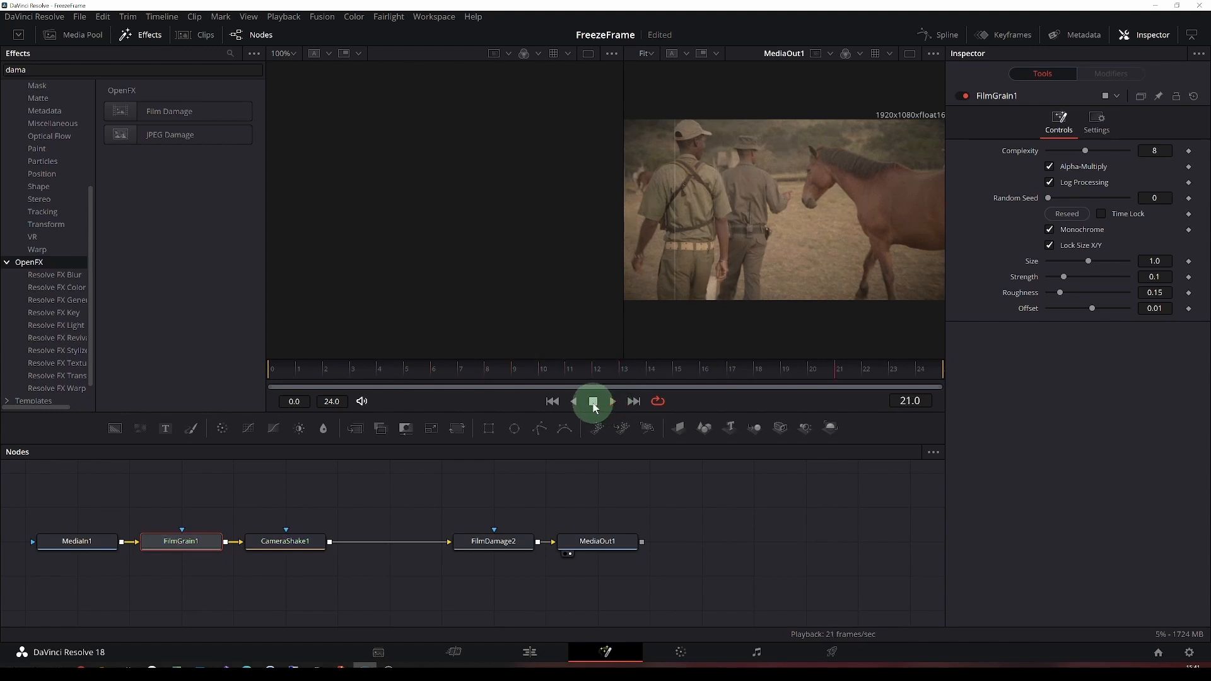
pyautogui.click(592, 401)
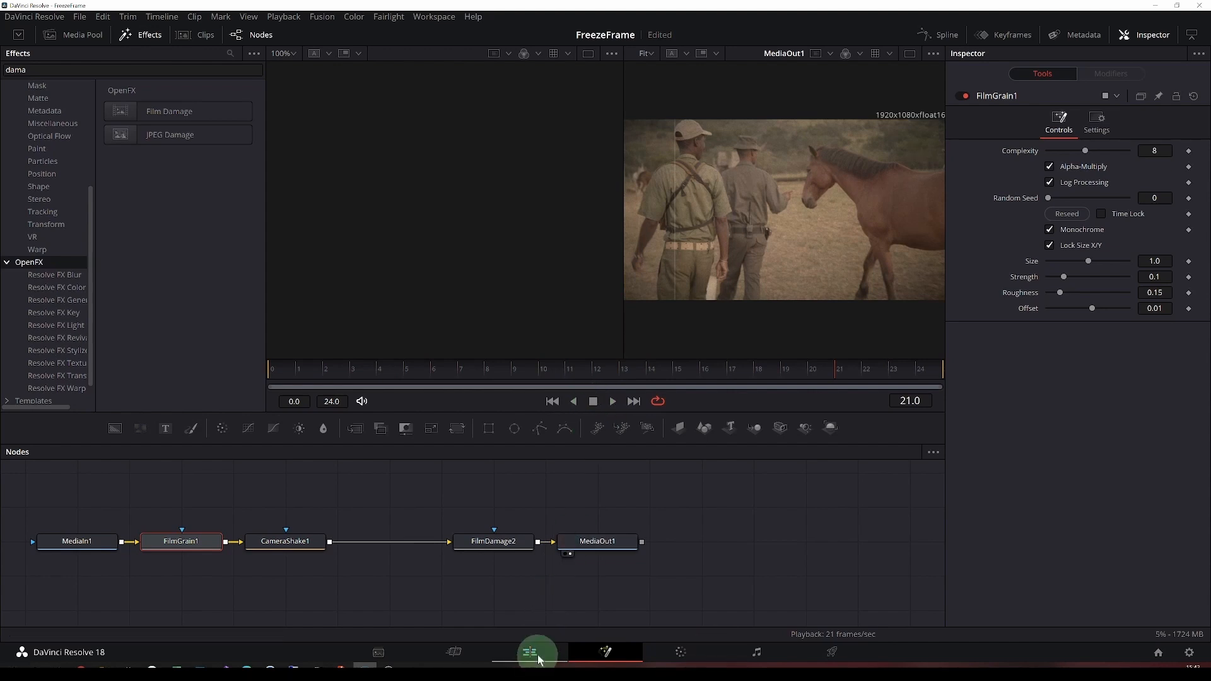
# Step: Return to the Edit page and show the Playback menu's Render Cache options
pyautogui.click(536, 651)
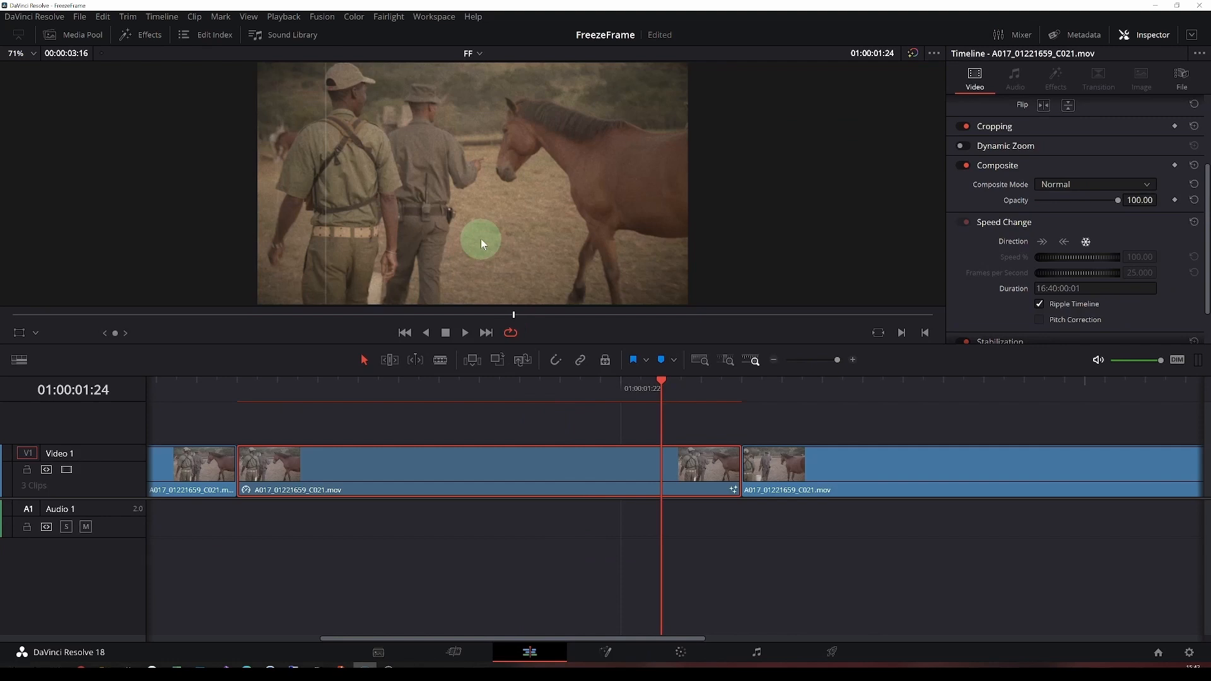
pyautogui.moveTo(321, 16)
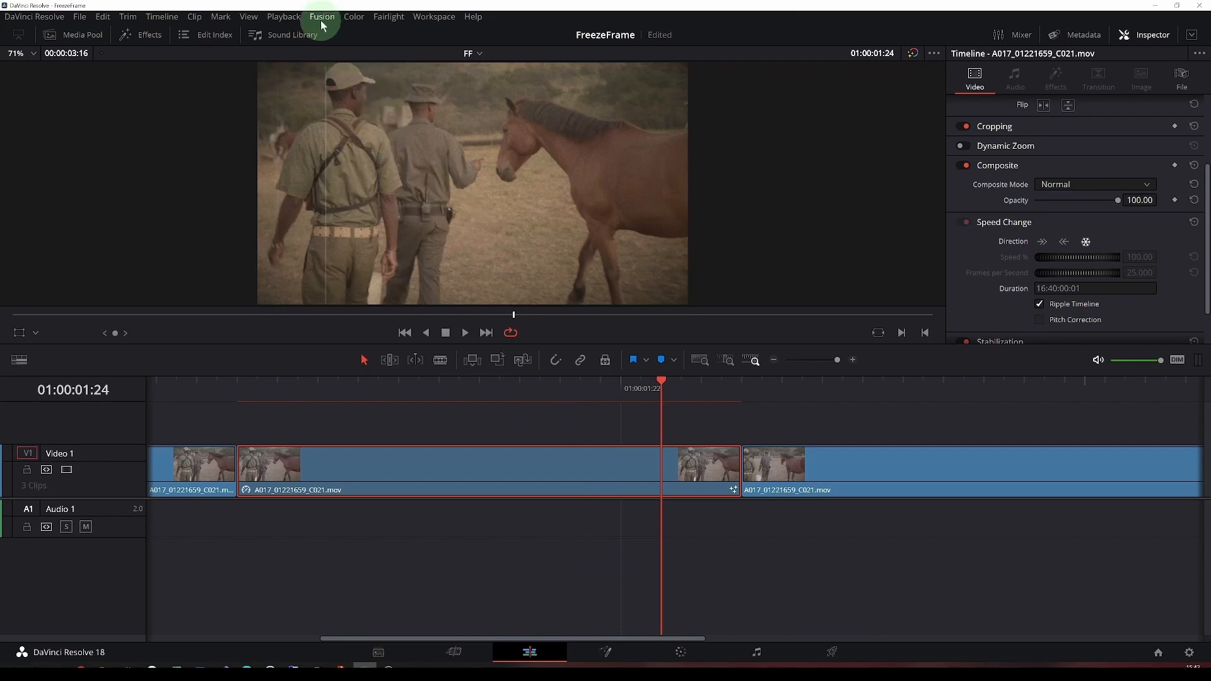
pyautogui.click(283, 17)
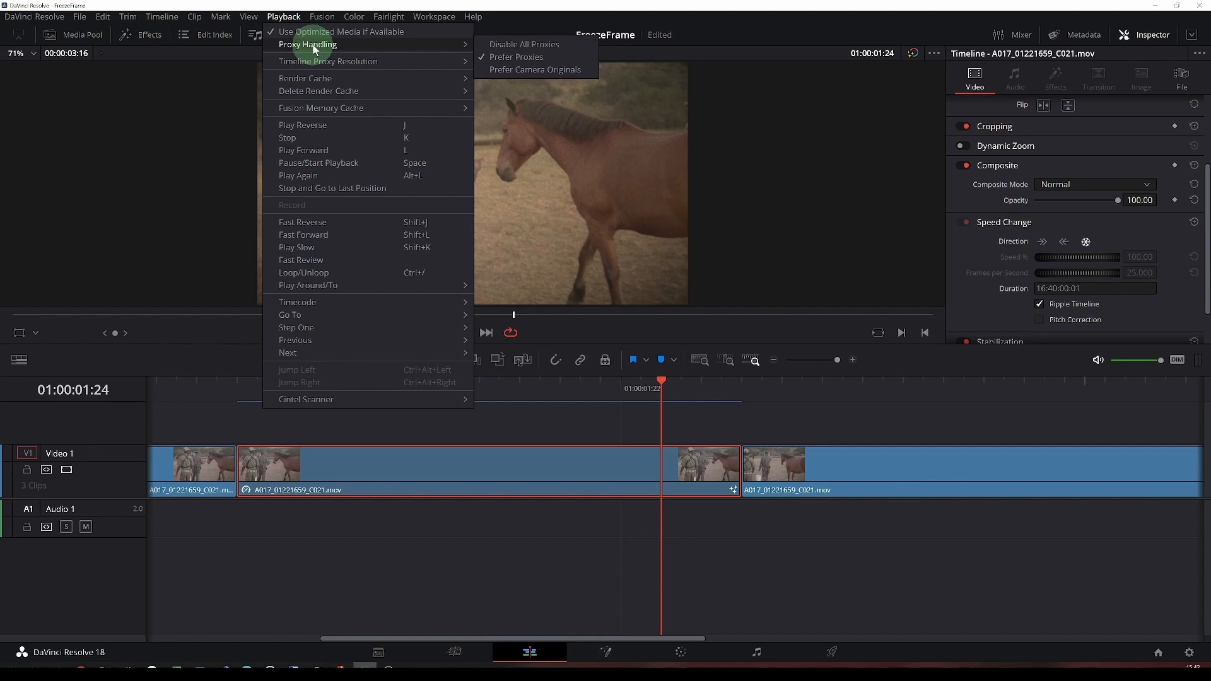
pyautogui.moveTo(327, 61)
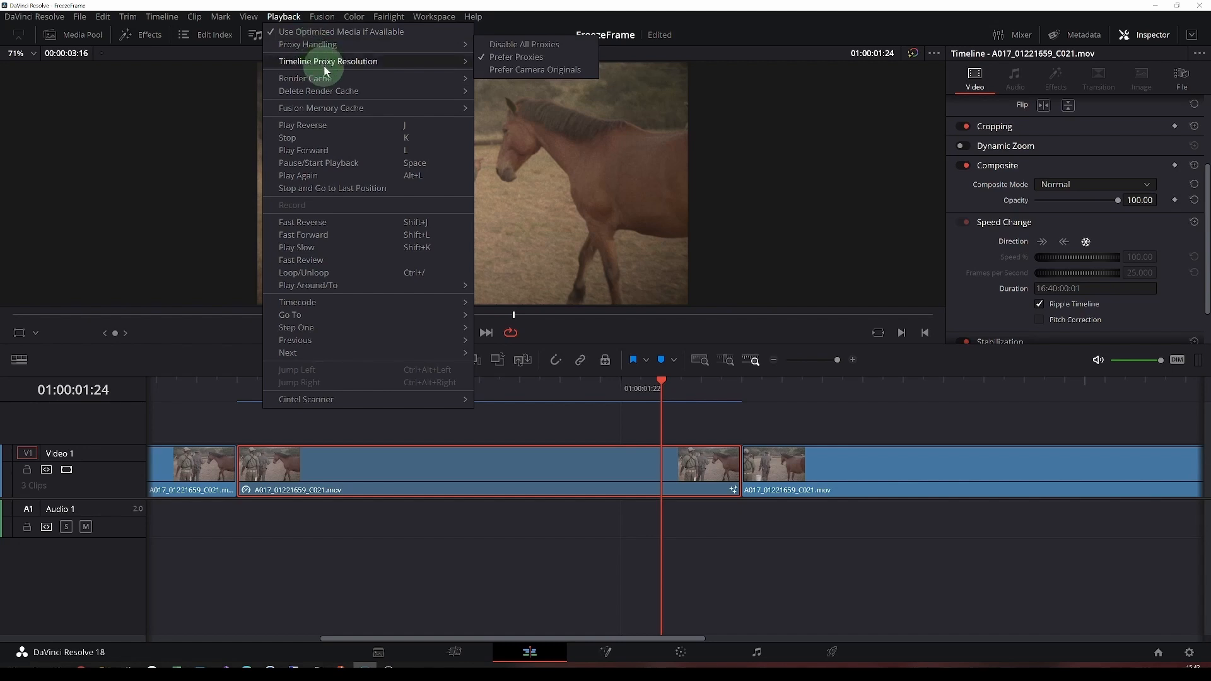
pyautogui.moveTo(305, 79)
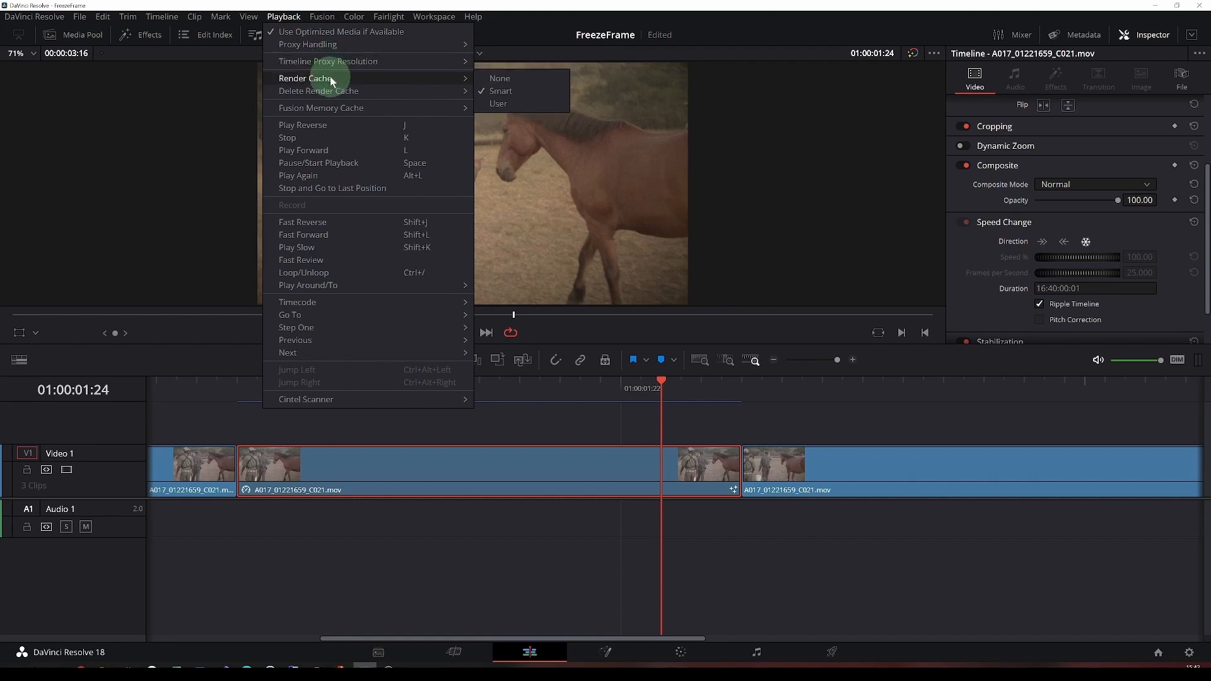